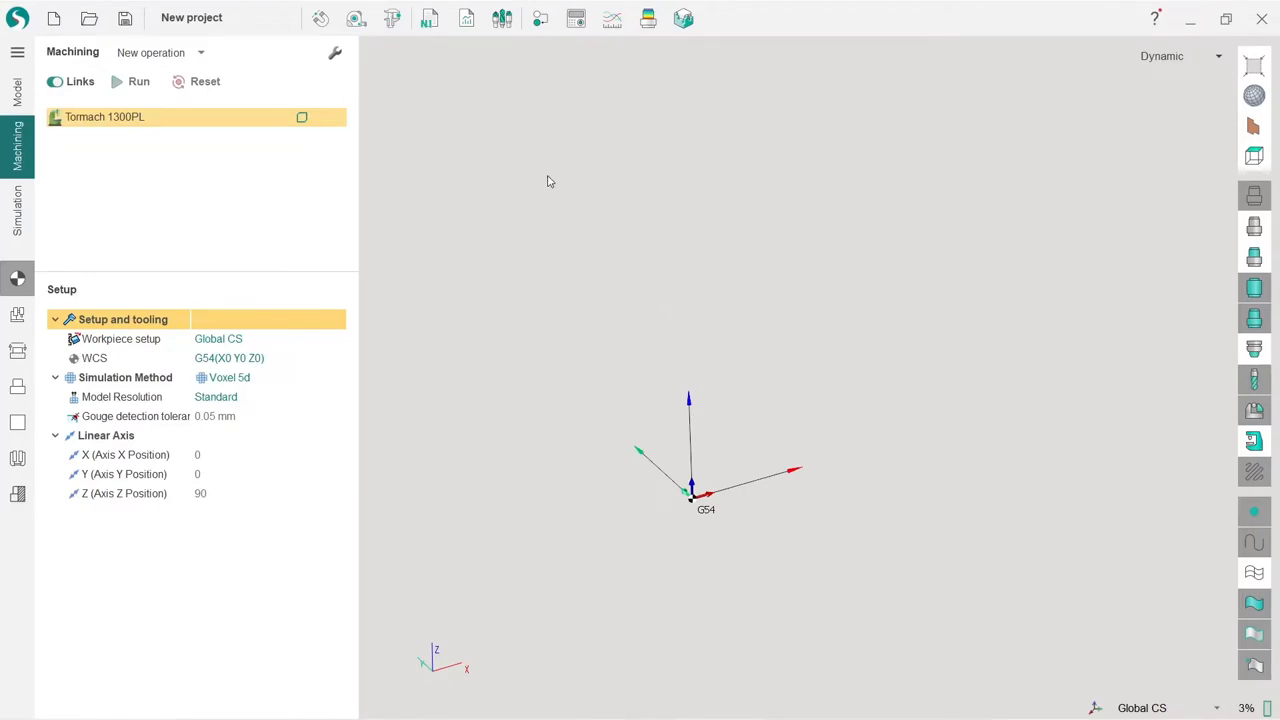
pyautogui.moveTo(1016, 221)
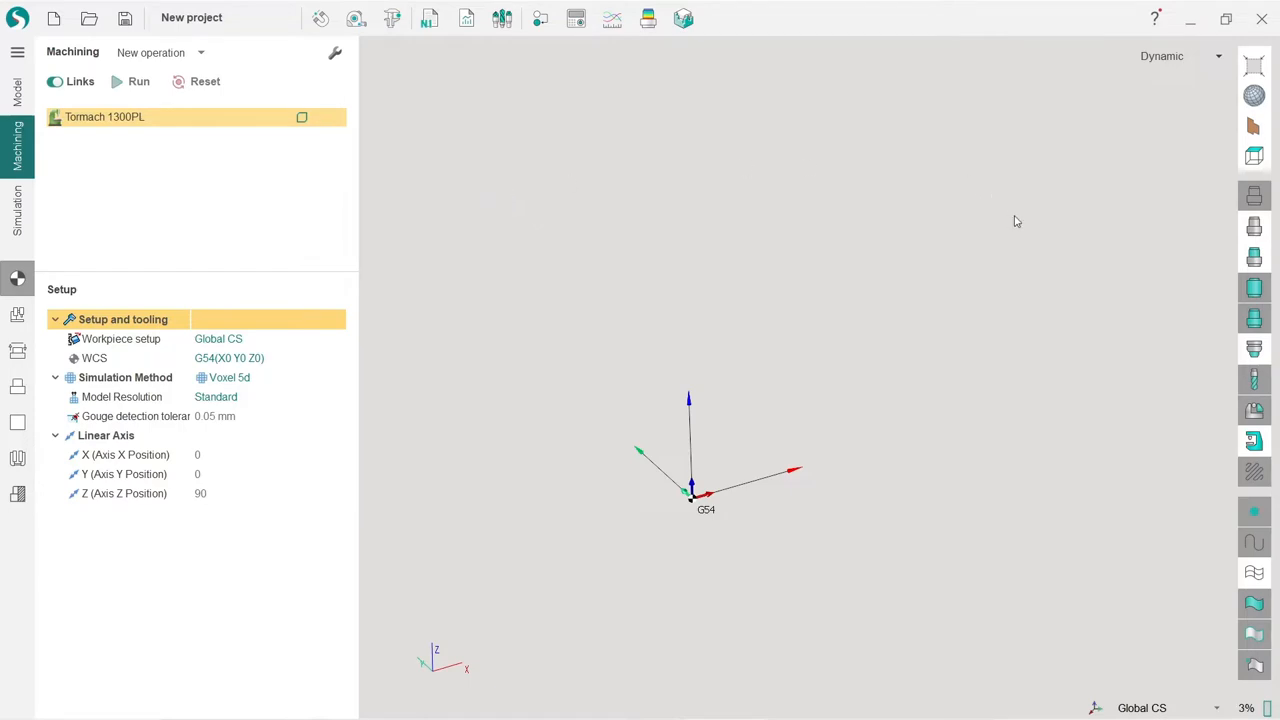
pyautogui.moveTo(964, 255)
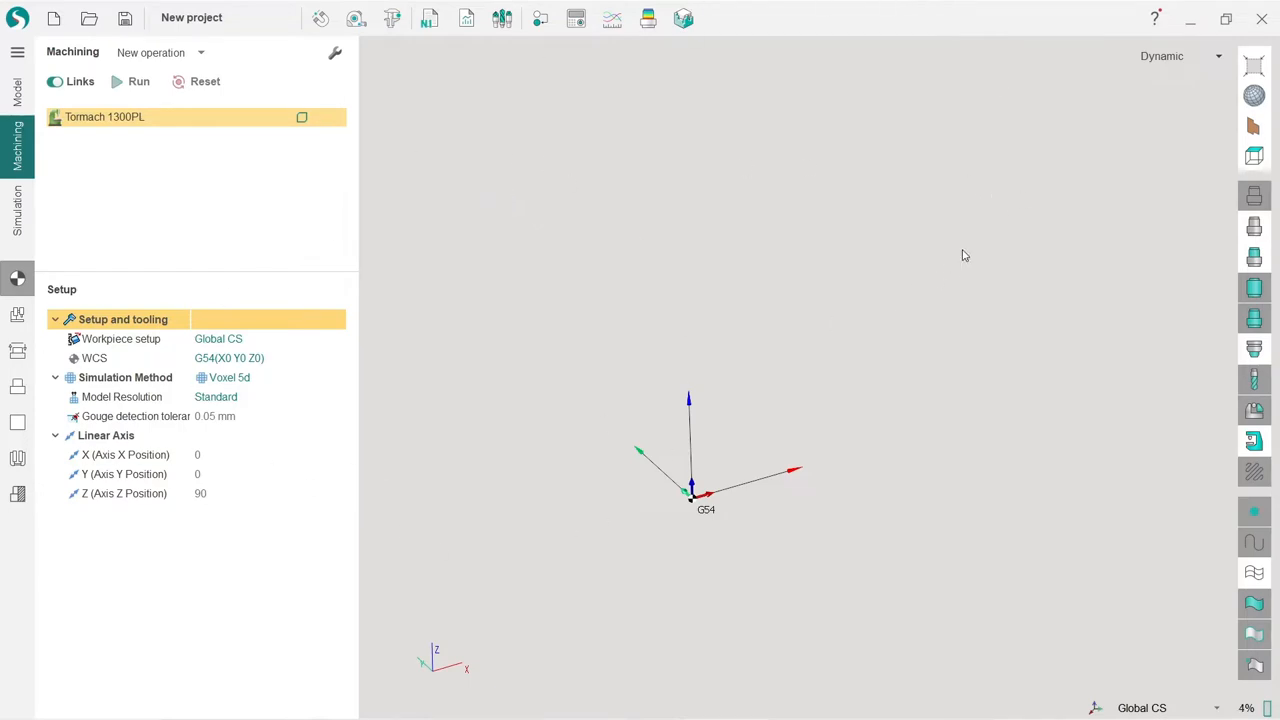
pyautogui.moveTo(1169, 249)
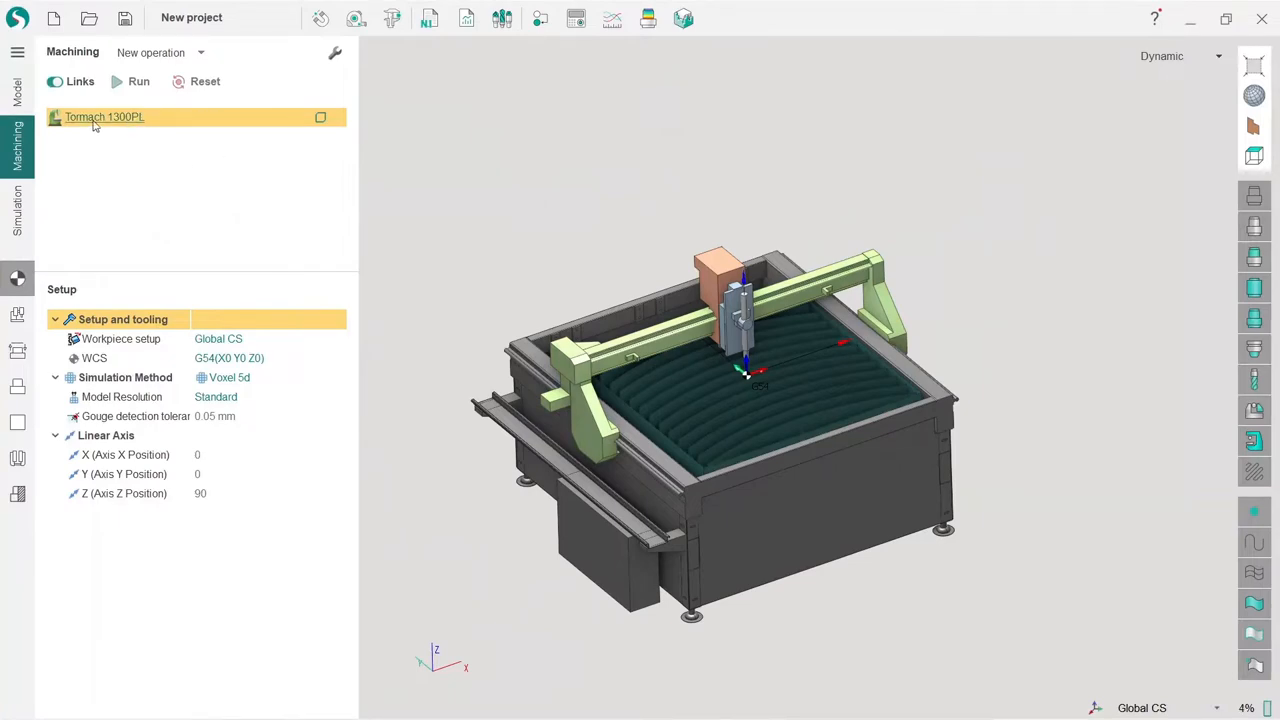
pyautogui.click(16, 205)
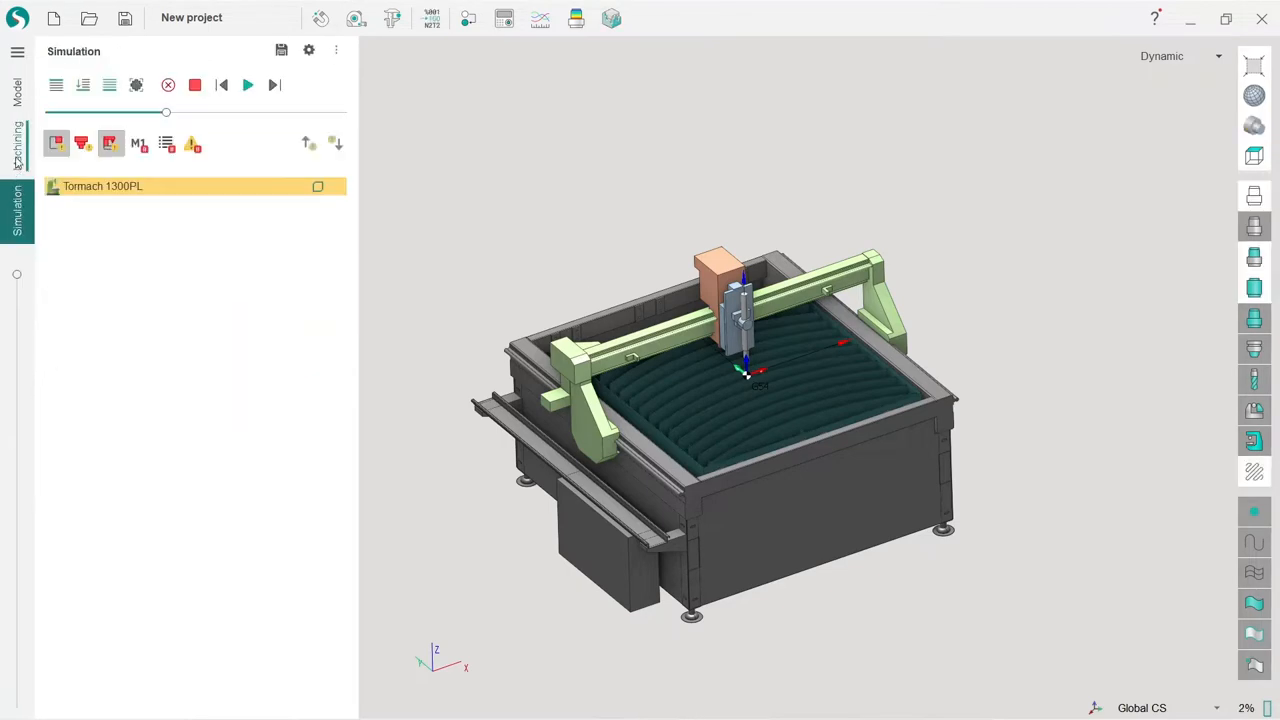
pyautogui.click(16, 91)
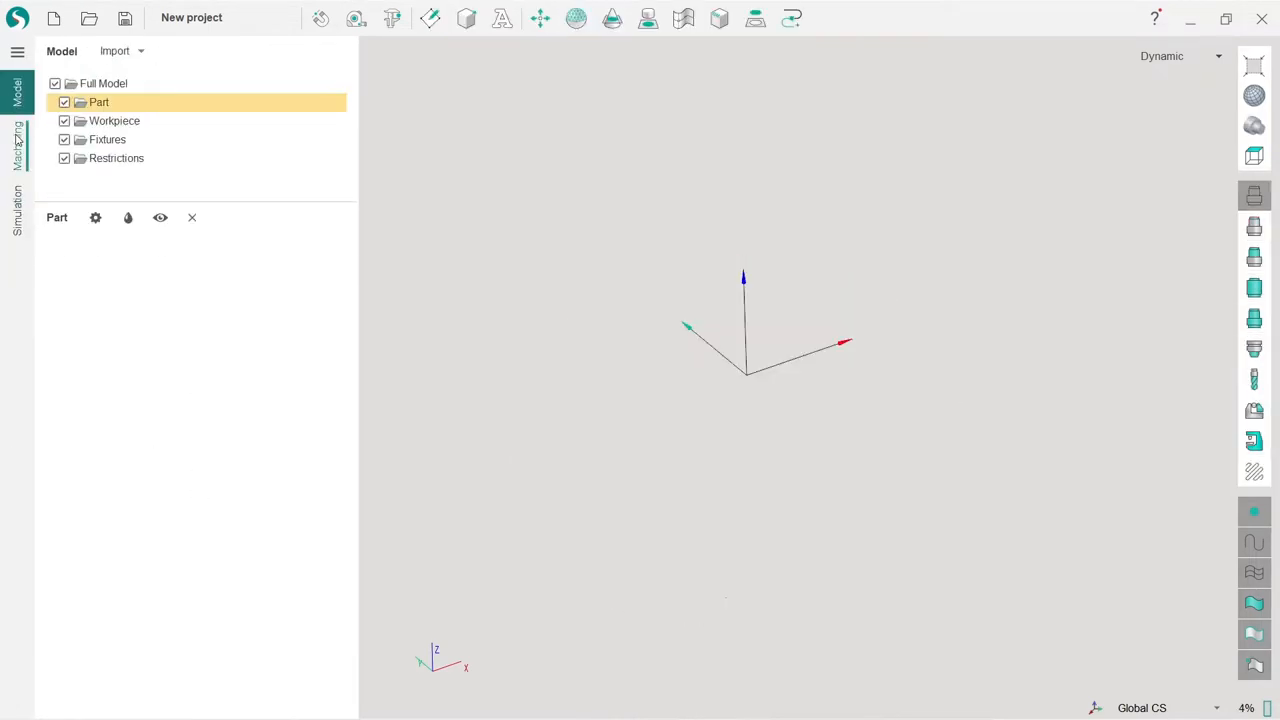
pyautogui.click(16, 133)
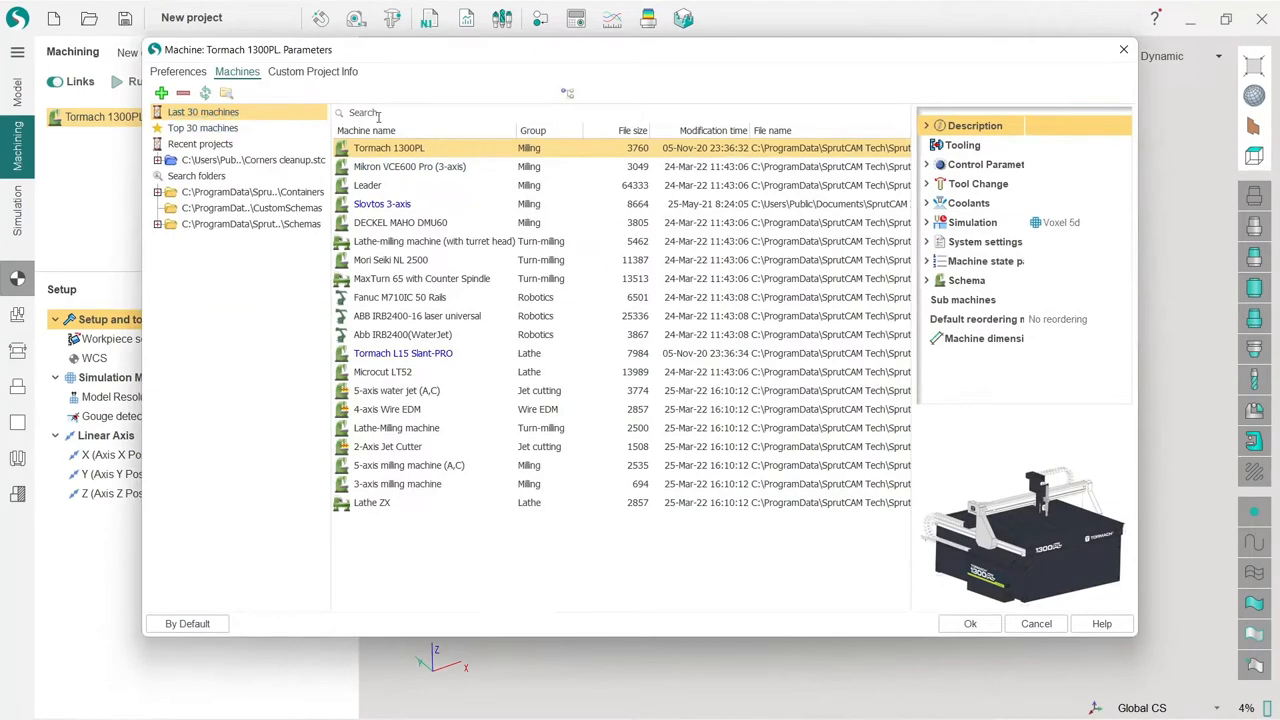
# Search the machine library for 'mik' and pick the Mikron VCE600 Pro entry
pyautogui.click(393, 112)
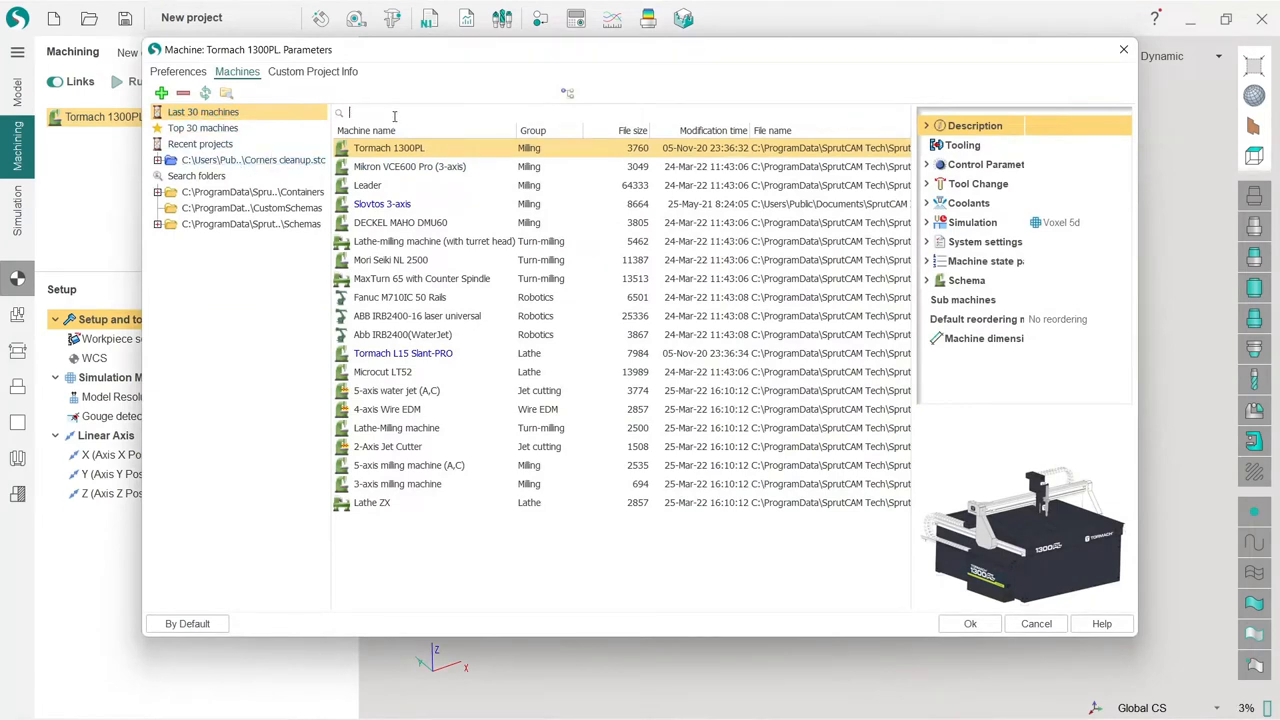
pyautogui.write('mikron')
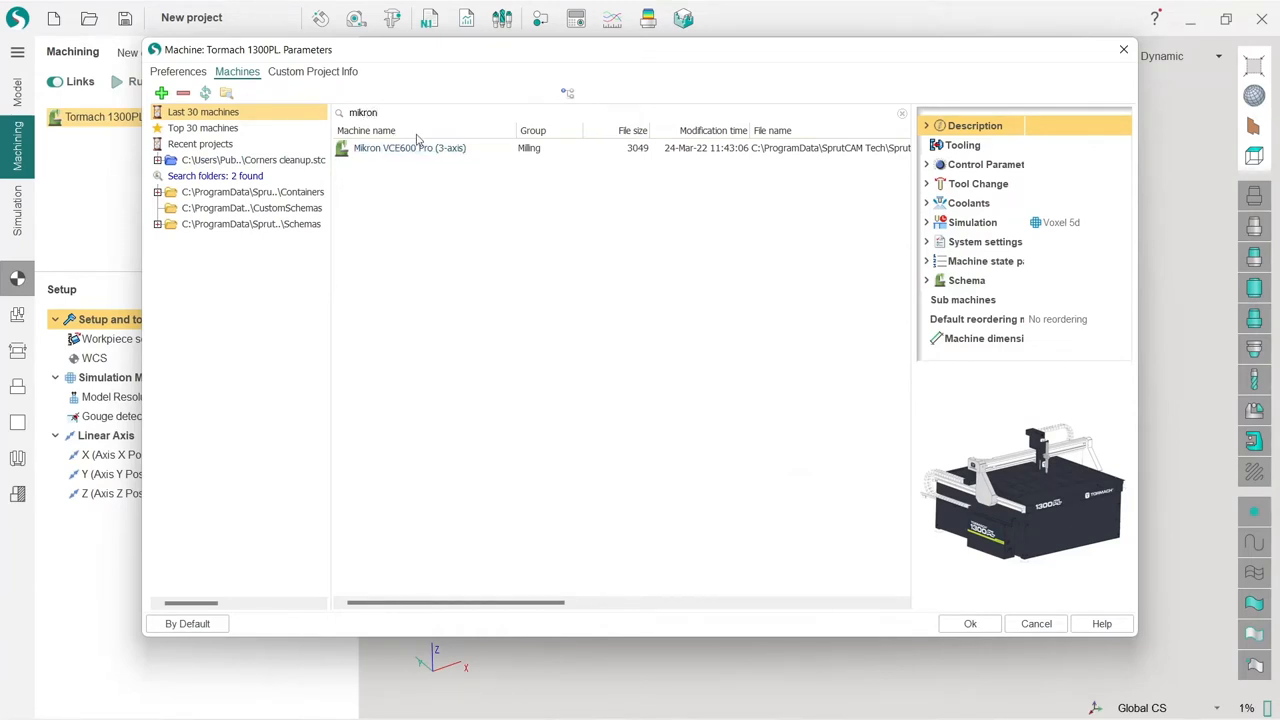
pyautogui.click(408, 148)
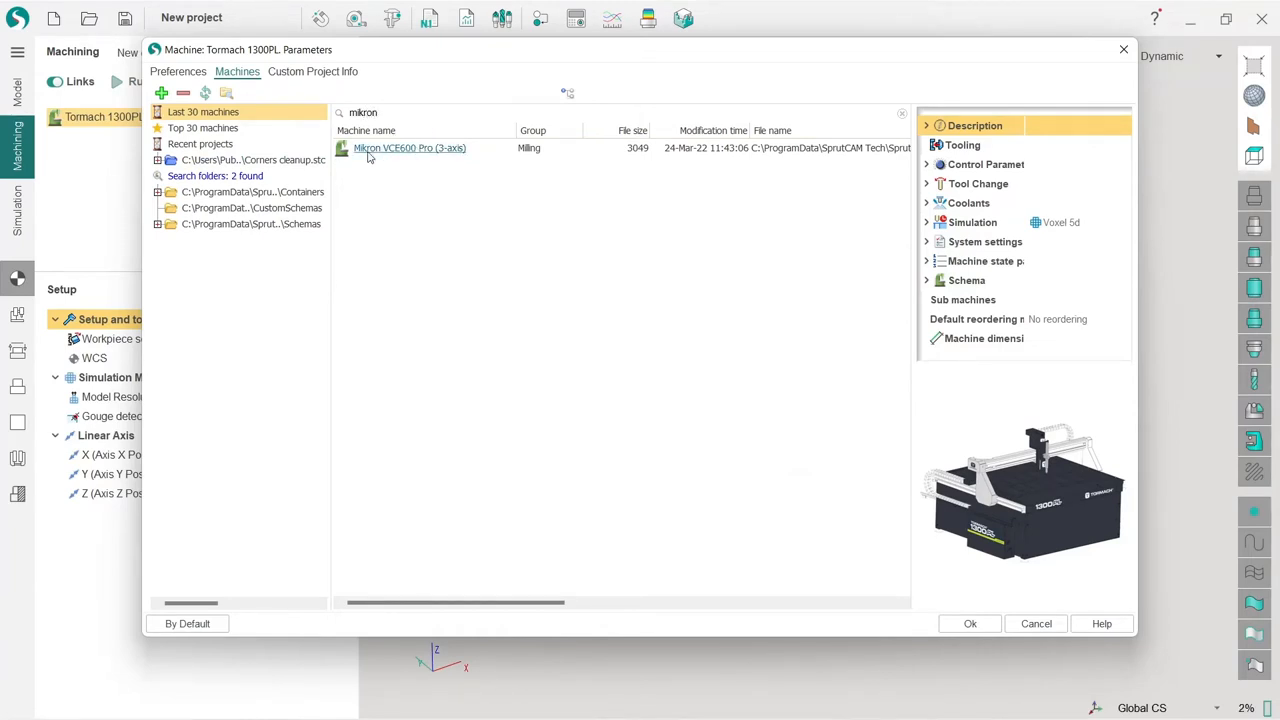
pyautogui.moveTo(432, 167)
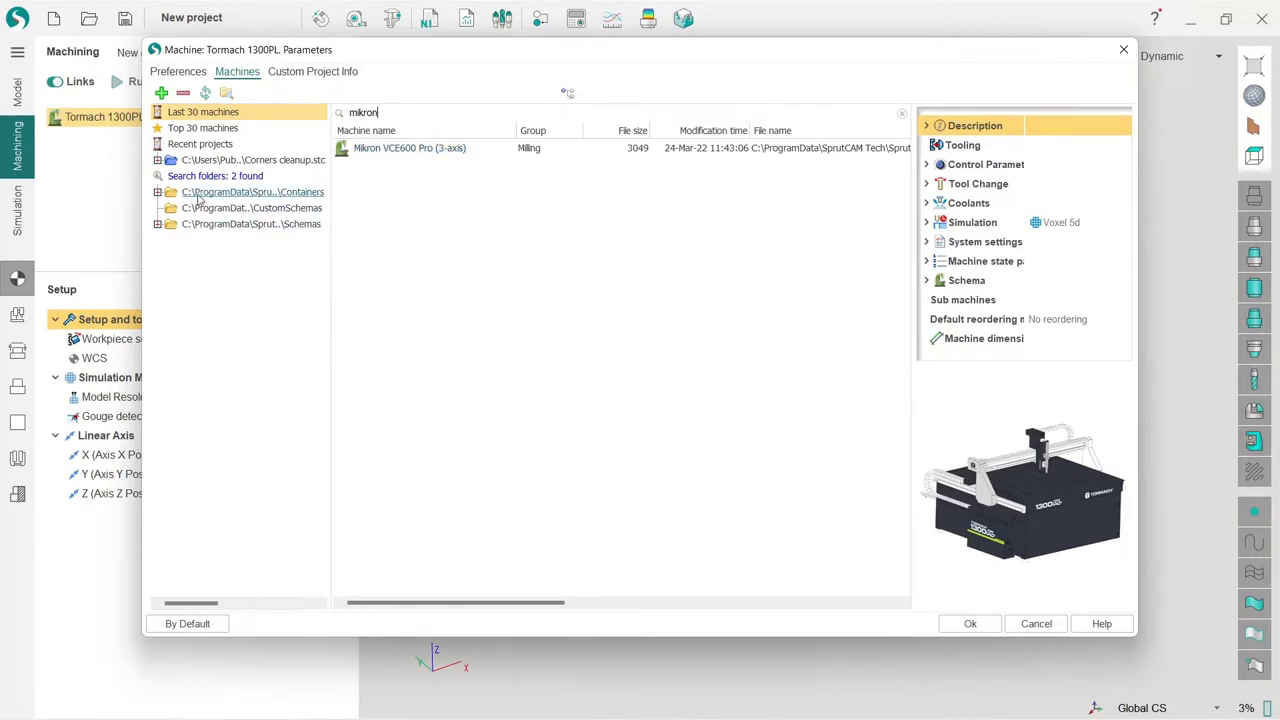
# Check the Containers and Schemas folders and select Mikron VCE600 Pro (3-axis)
pyautogui.click(250, 159)
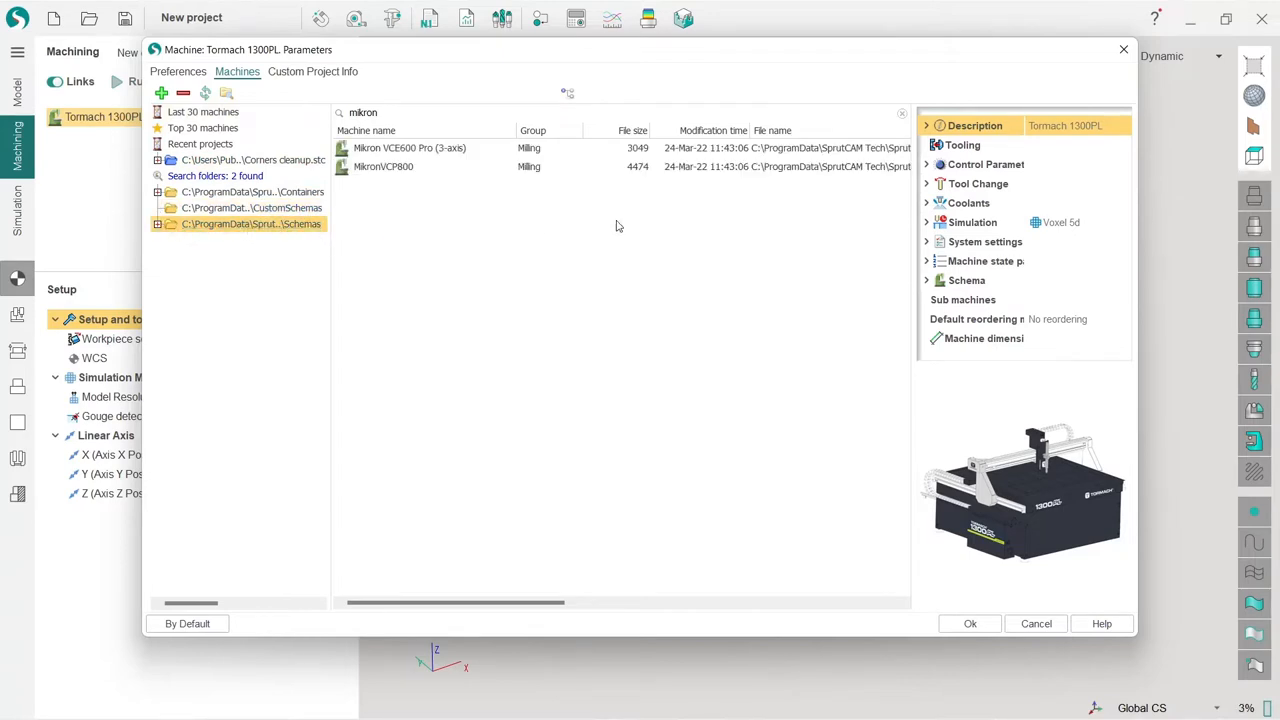
pyautogui.click(409, 147)
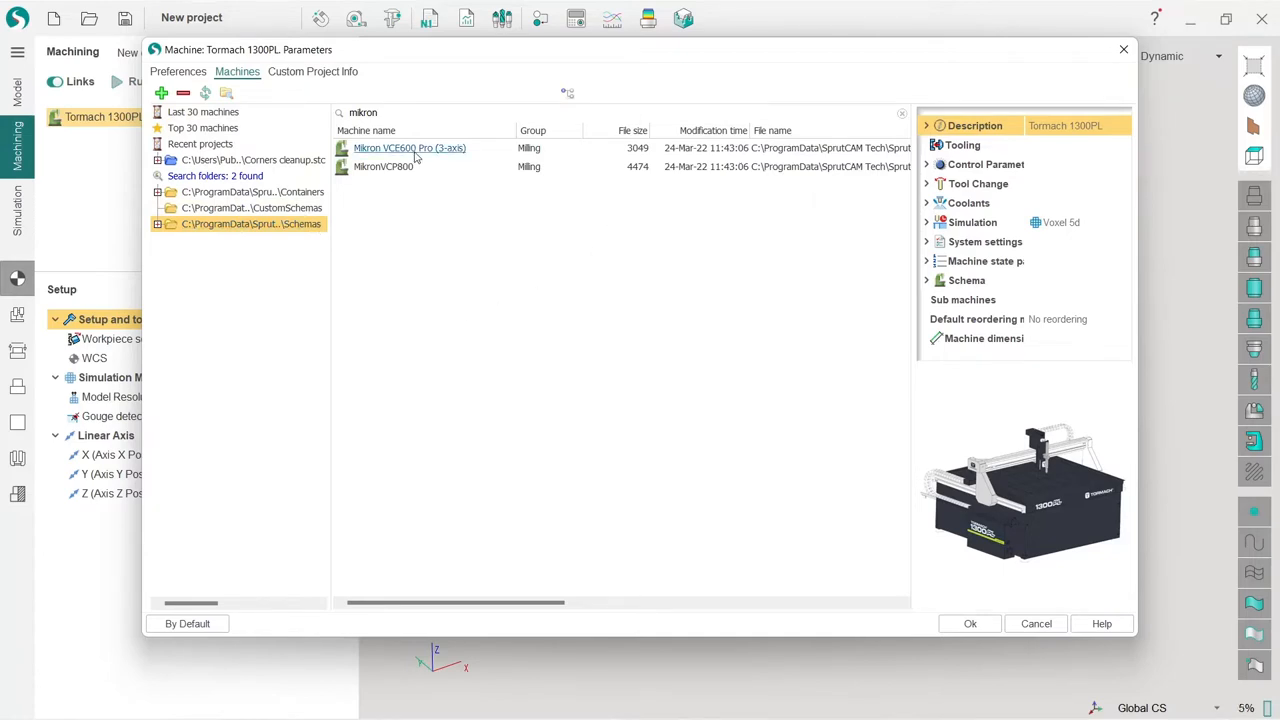
pyautogui.click(409, 147)
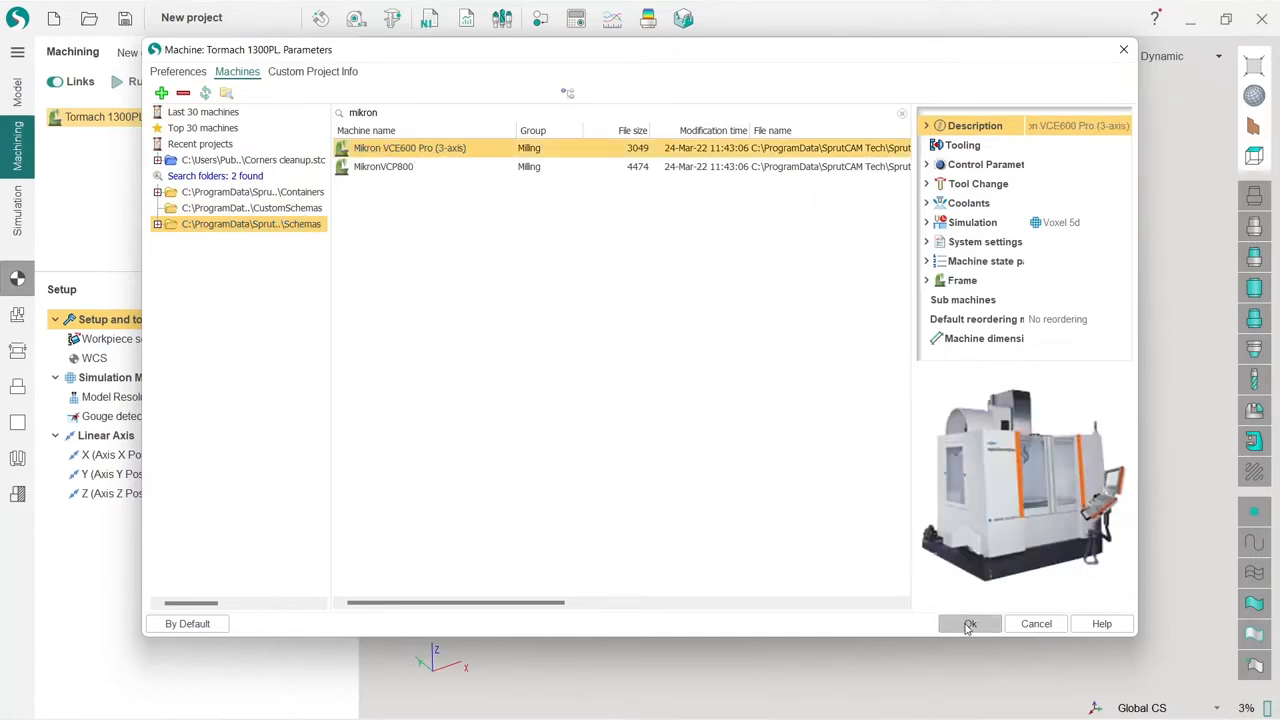
# Confirm loading the Mikron machine and bring up the Fixtures setup
pyautogui.click(968, 623)
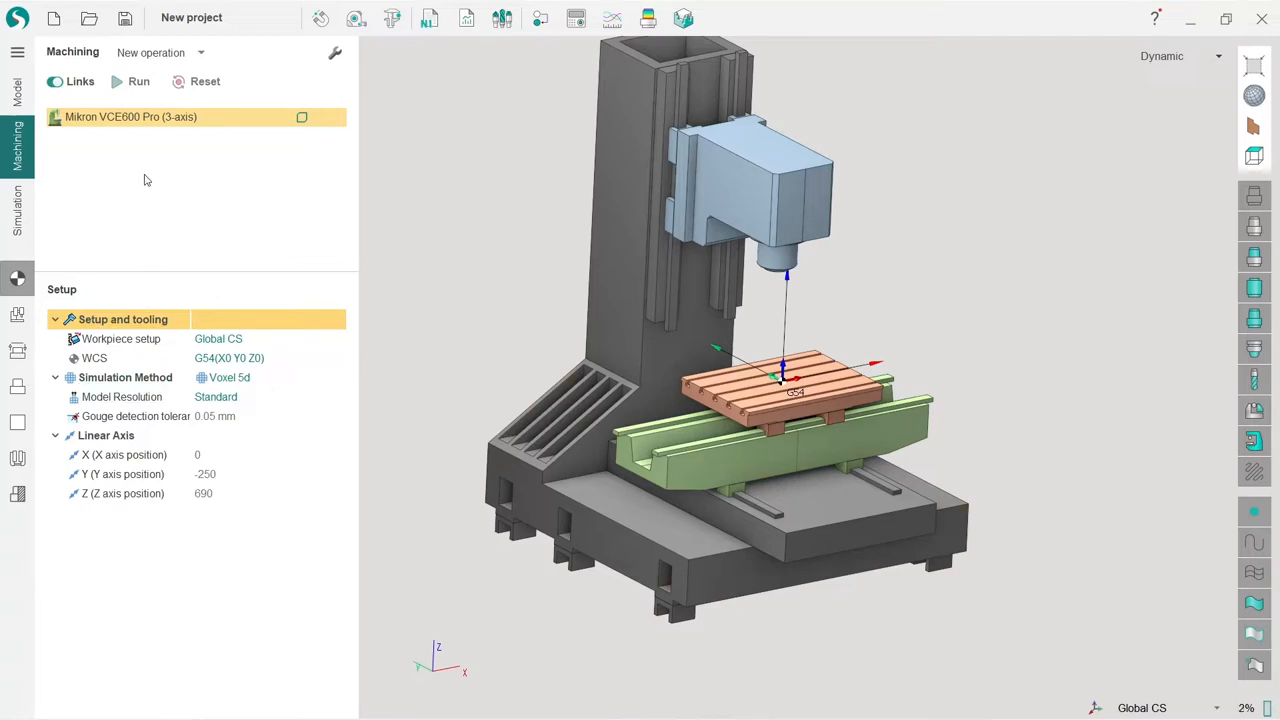
pyautogui.moveTo(191, 207)
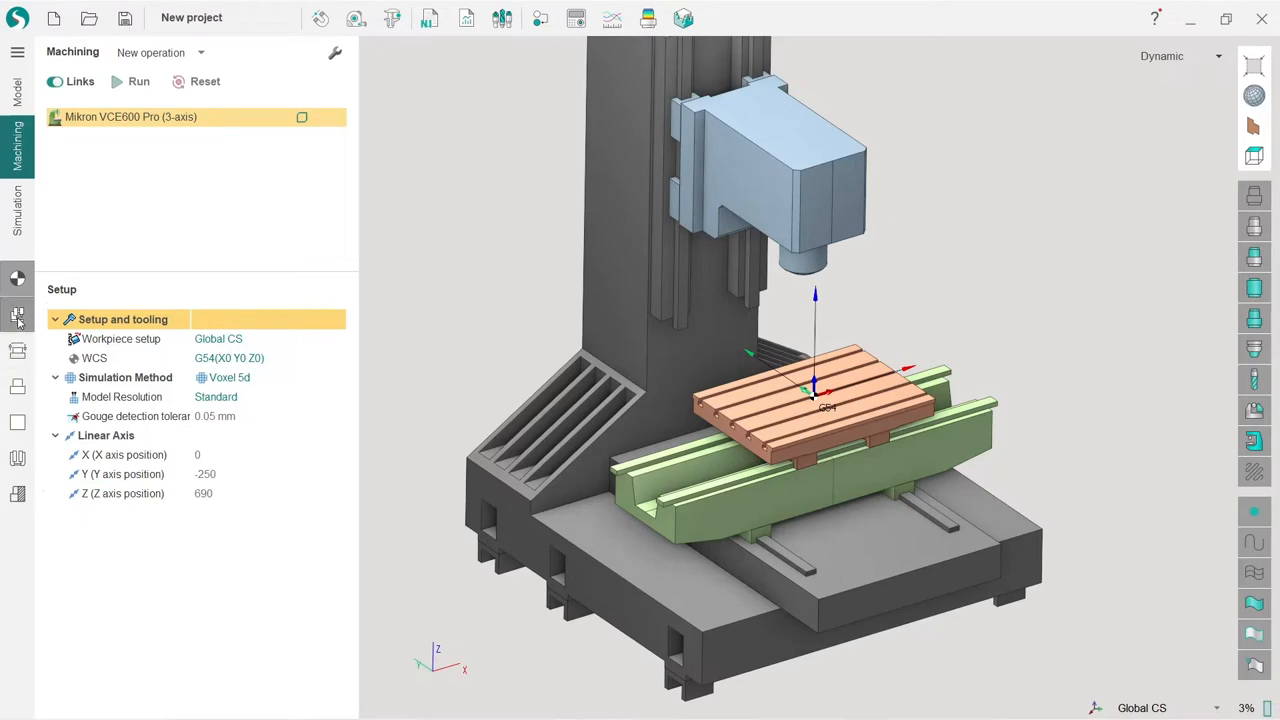
pyautogui.click(16, 490)
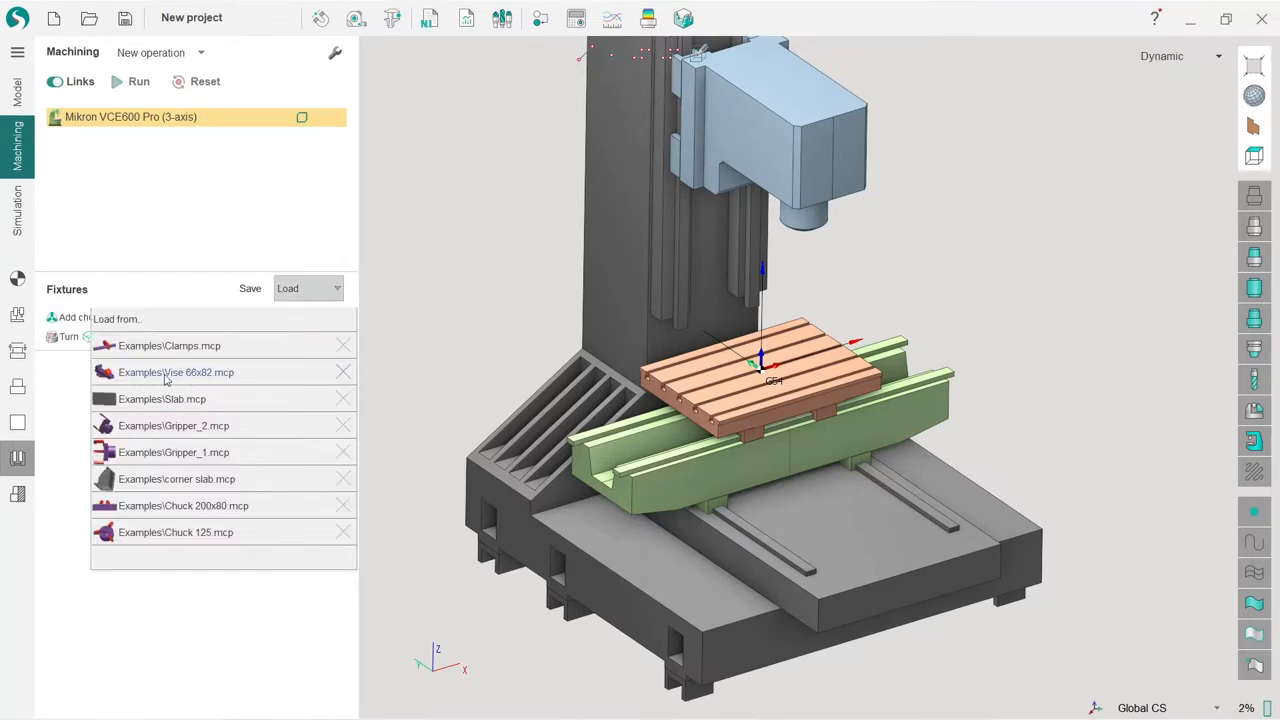
# Add the Vise 66x82, turn it a quarter turn and slide it 150 mm along the table
pyautogui.click(176, 372)
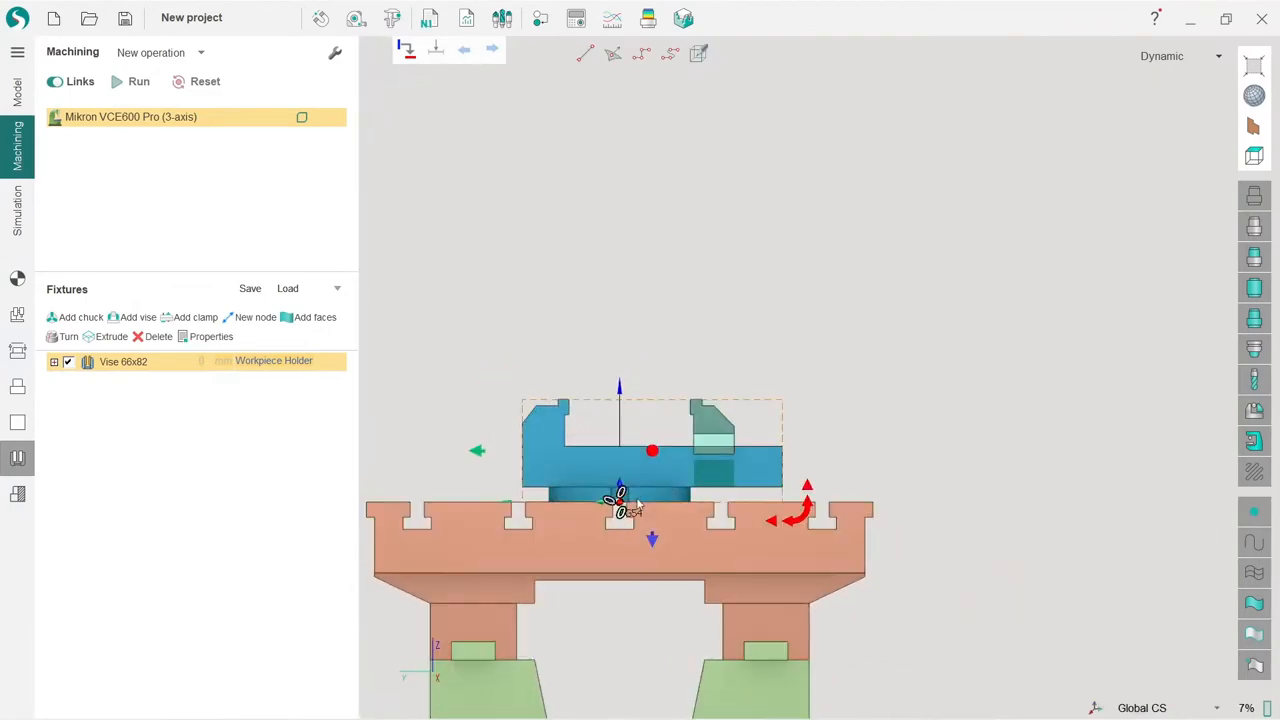
pyautogui.scroll(-3)
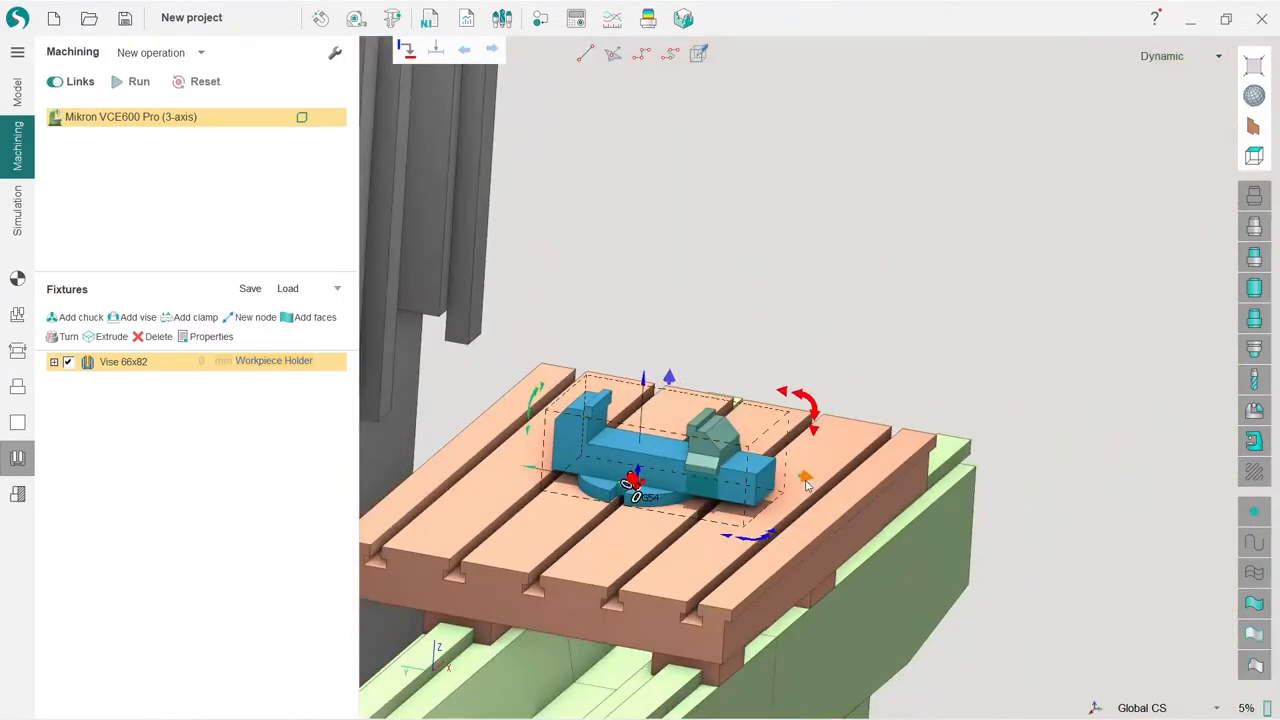
pyautogui.moveTo(805, 477); pyautogui.dragTo(705, 458)
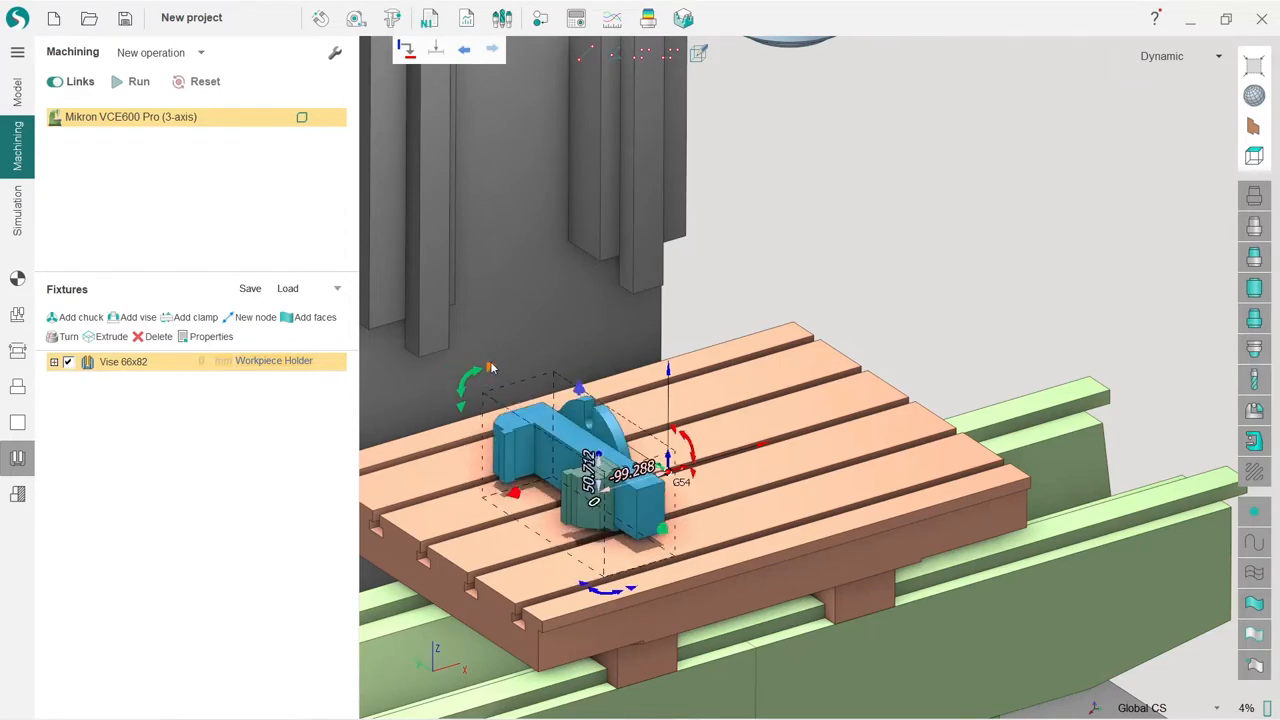
pyautogui.moveTo(470, 370); pyautogui.dragTo(470, 400)
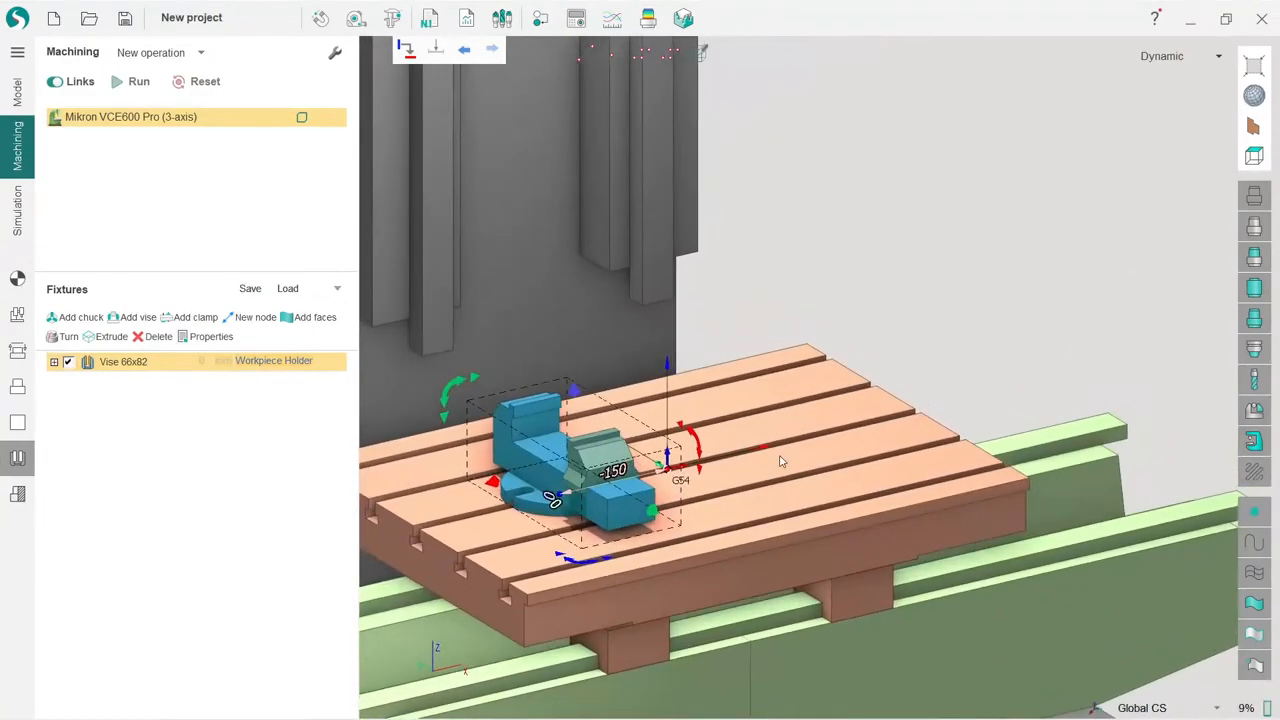
pyautogui.moveTo(404, 50)
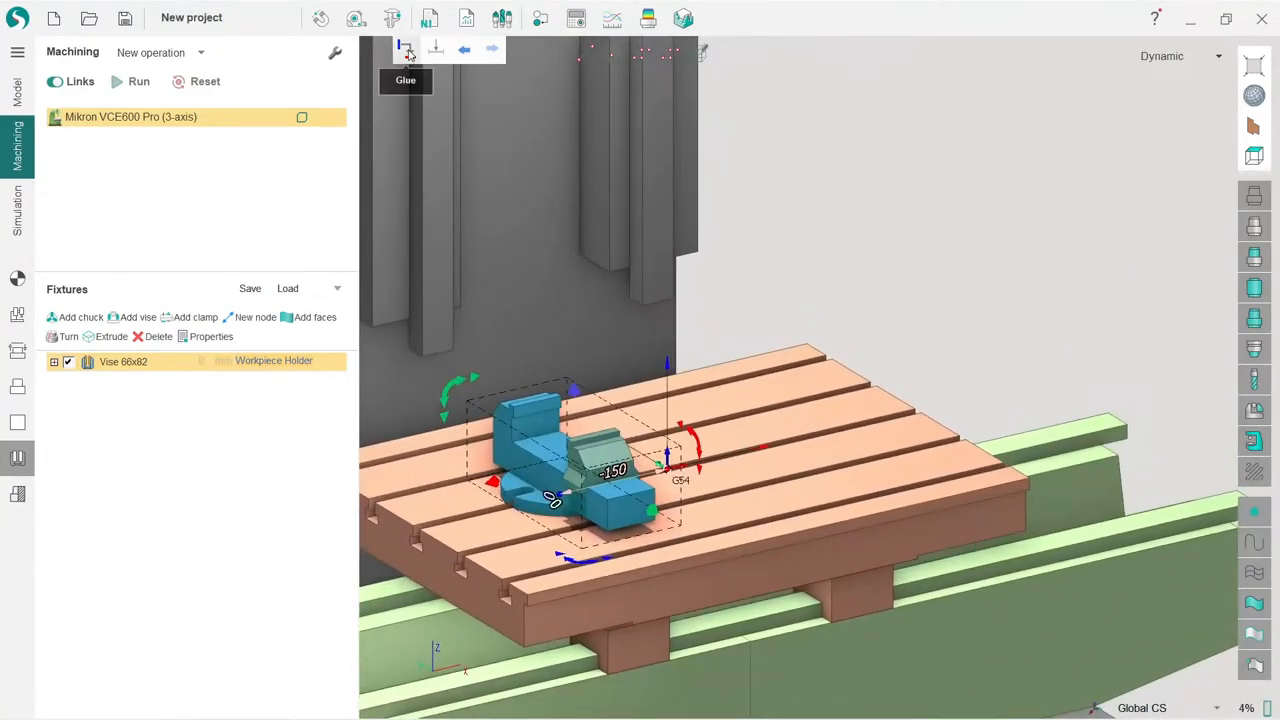
pyautogui.moveTo(405, 76)
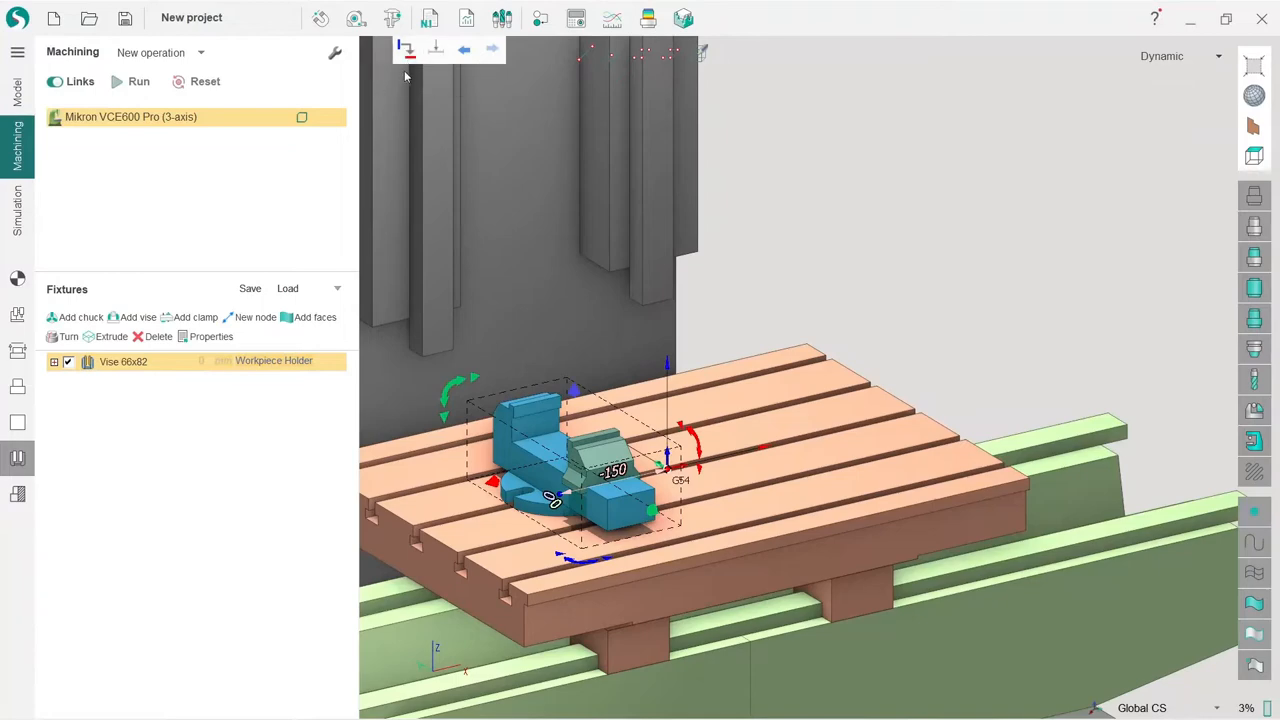
pyautogui.moveTo(403, 48)
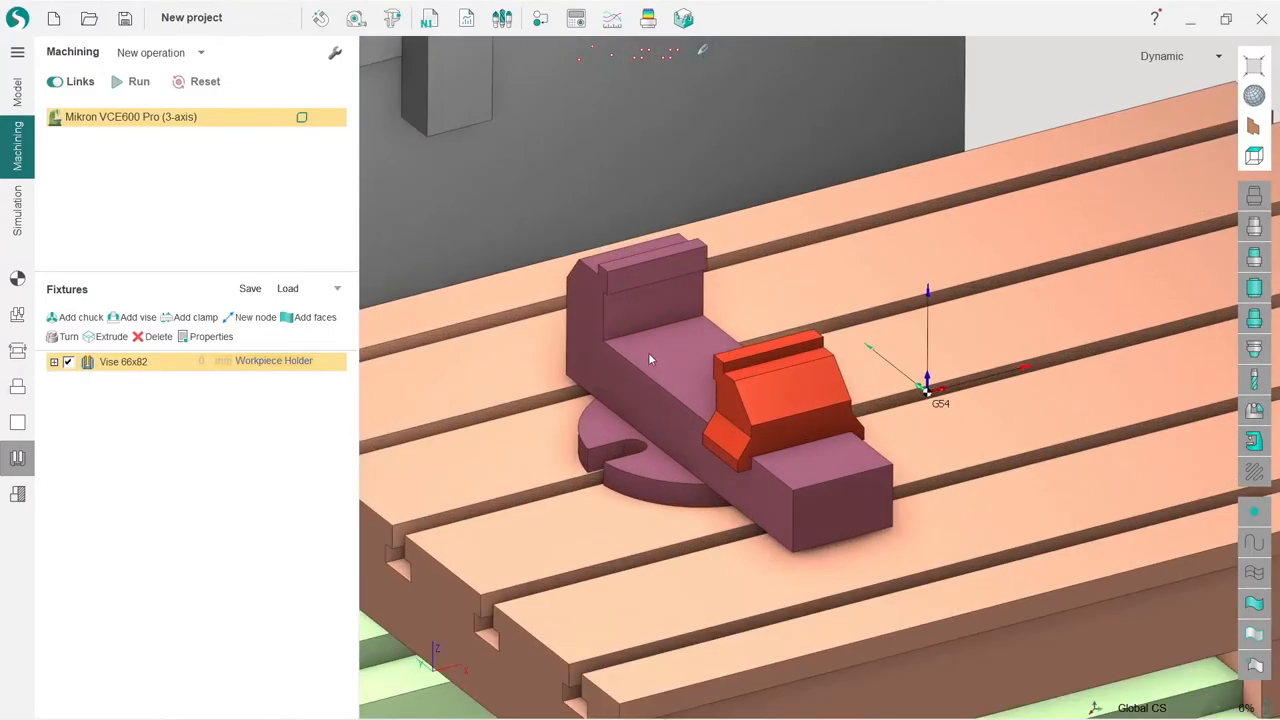
# Zoom in on the vise, then back out to see the whole machine table
pyautogui.moveTo(650, 360); pyautogui.dragTo(718, 298)
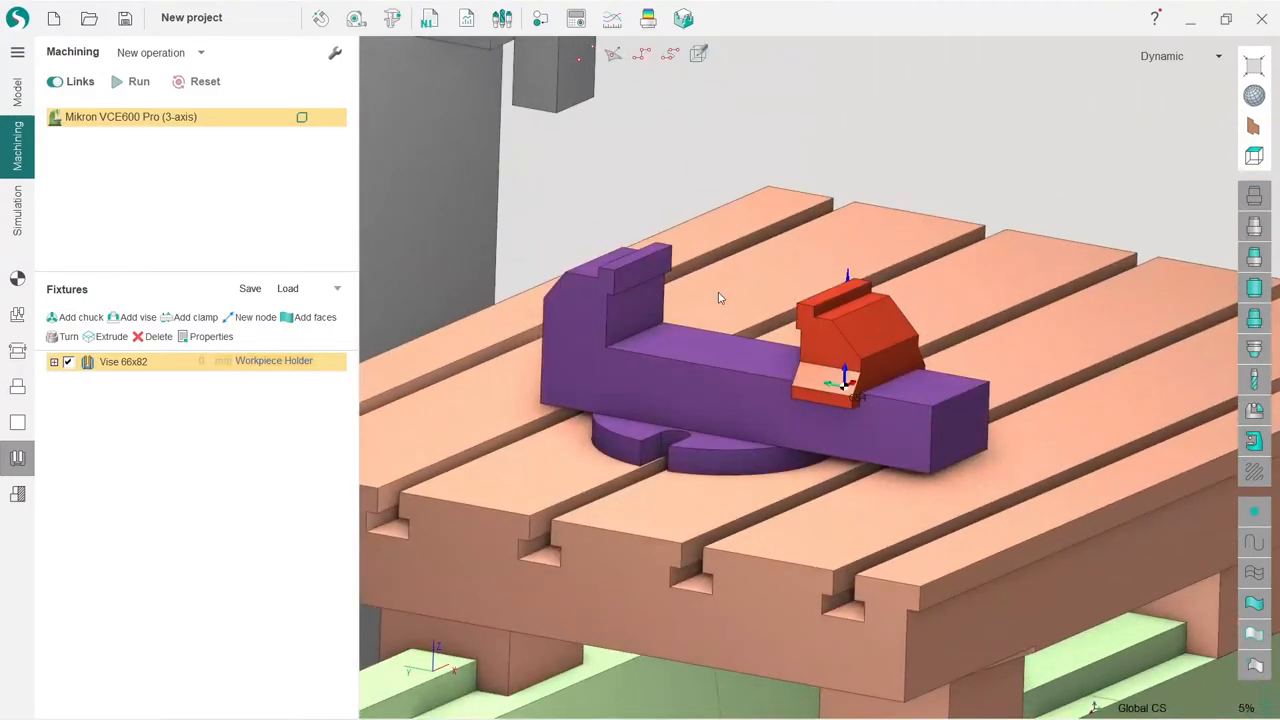
pyautogui.moveTo(718, 298); pyautogui.dragTo(654, 414)
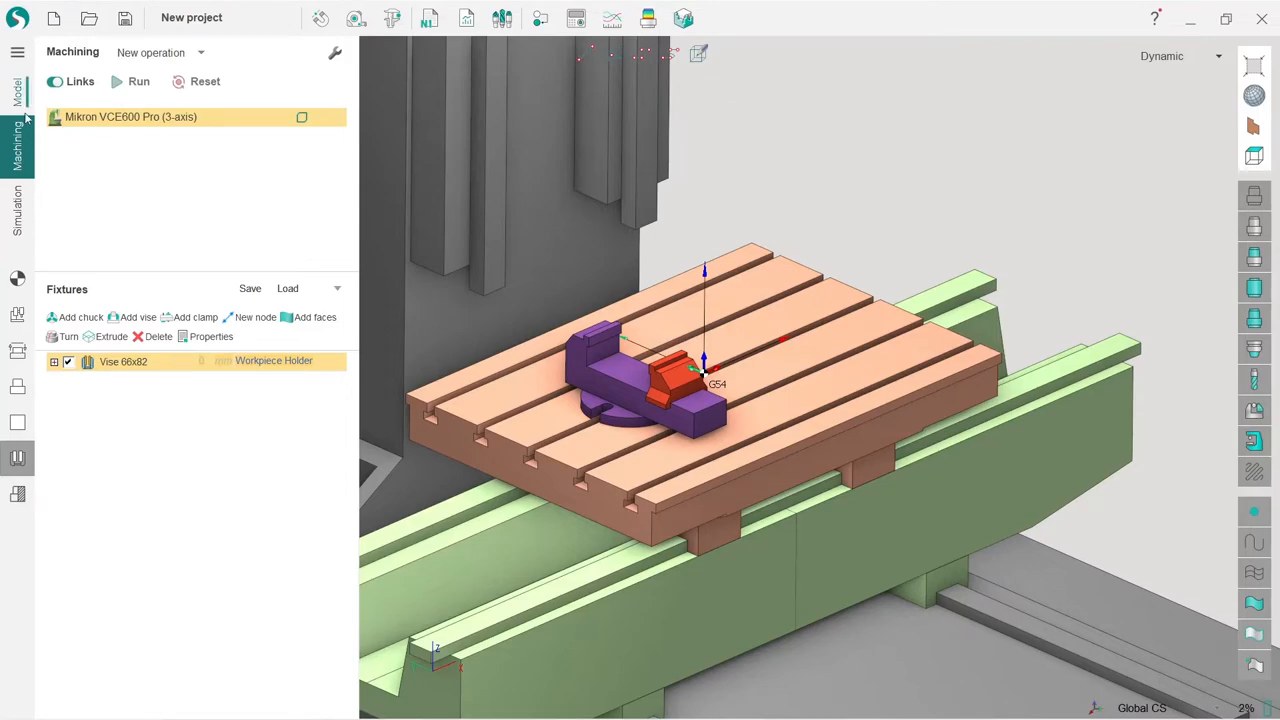
# Import part.igs into the Part folder of the model and hide the machine
pyautogui.click(17, 105)
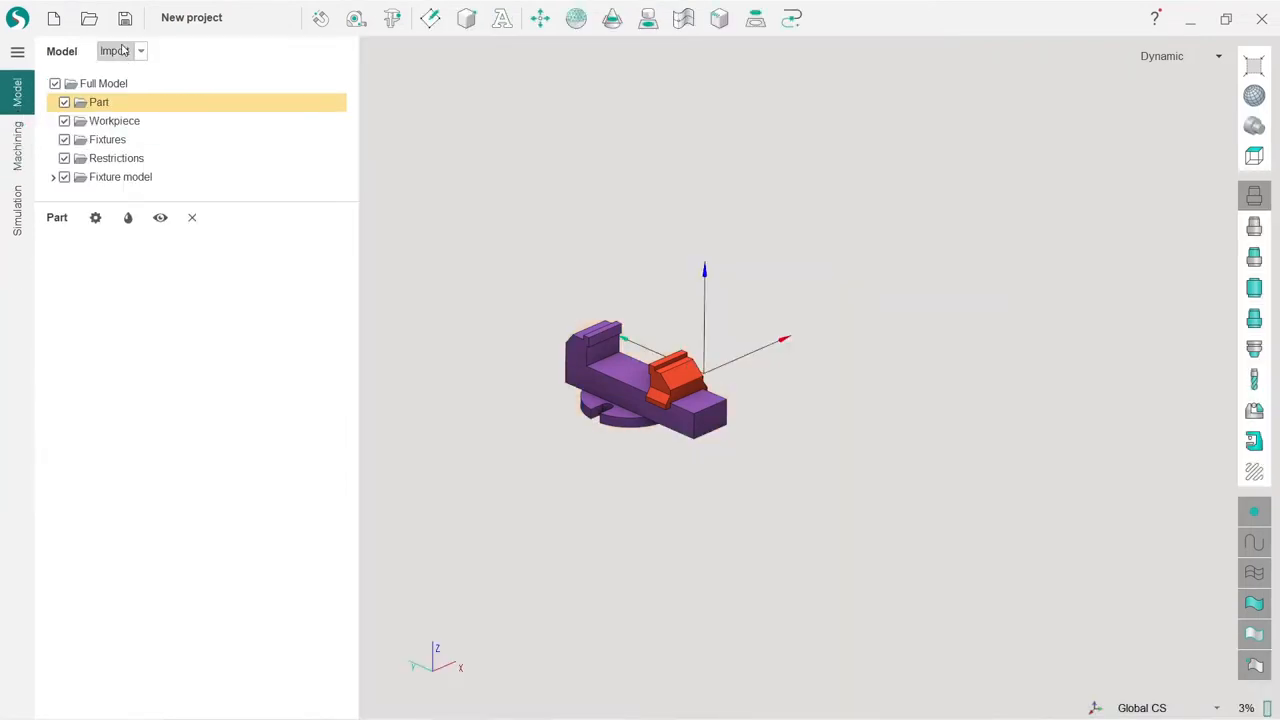
pyautogui.click(117, 51)
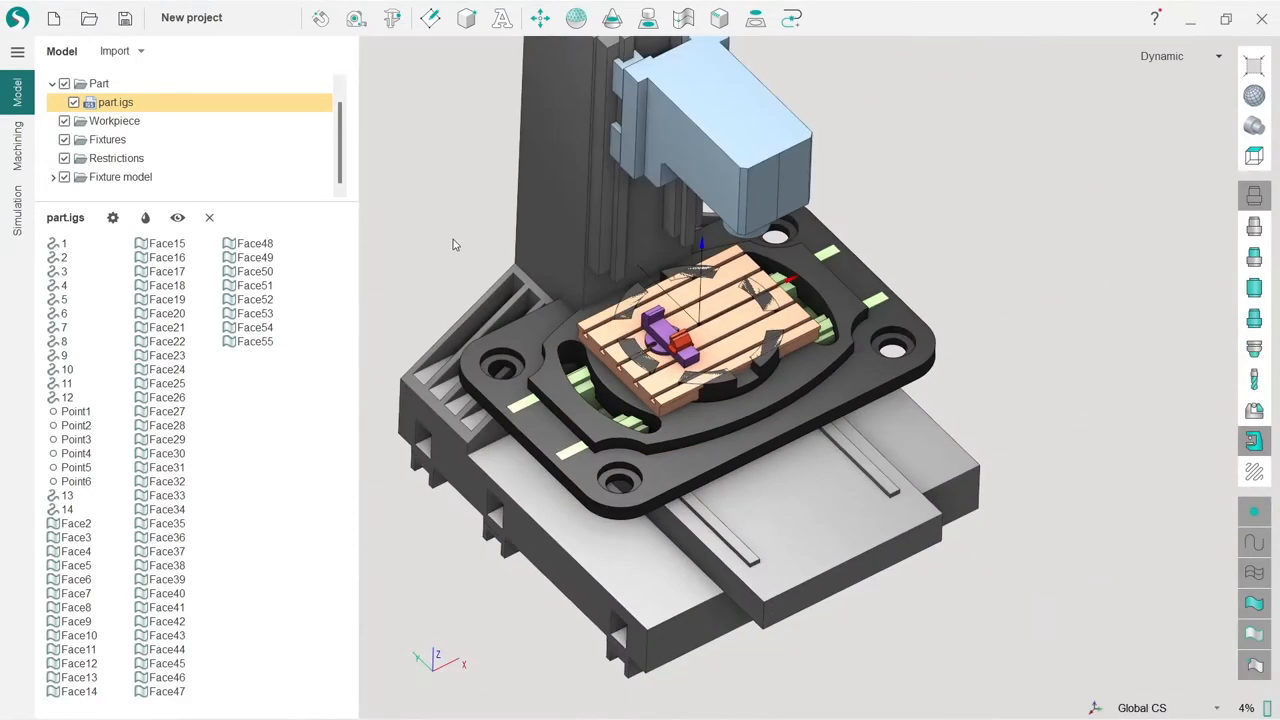
pyautogui.moveTo(453, 191)
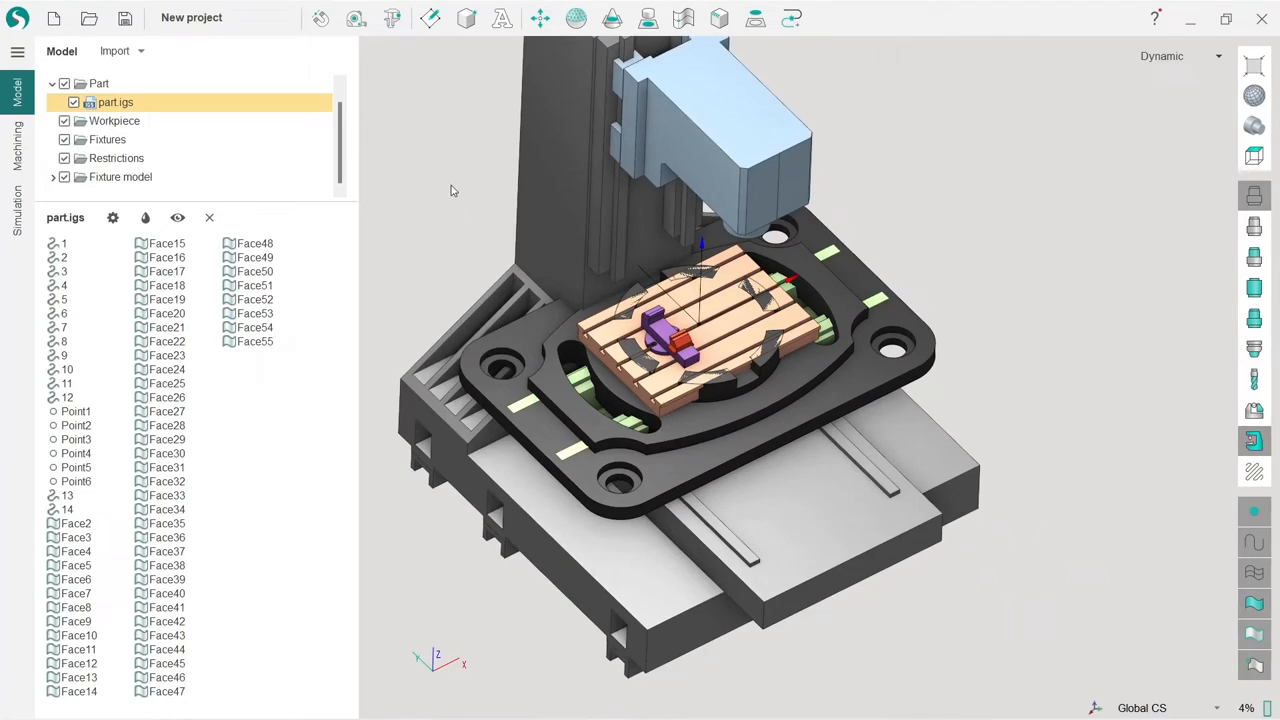
pyautogui.moveTo(1250, 441)
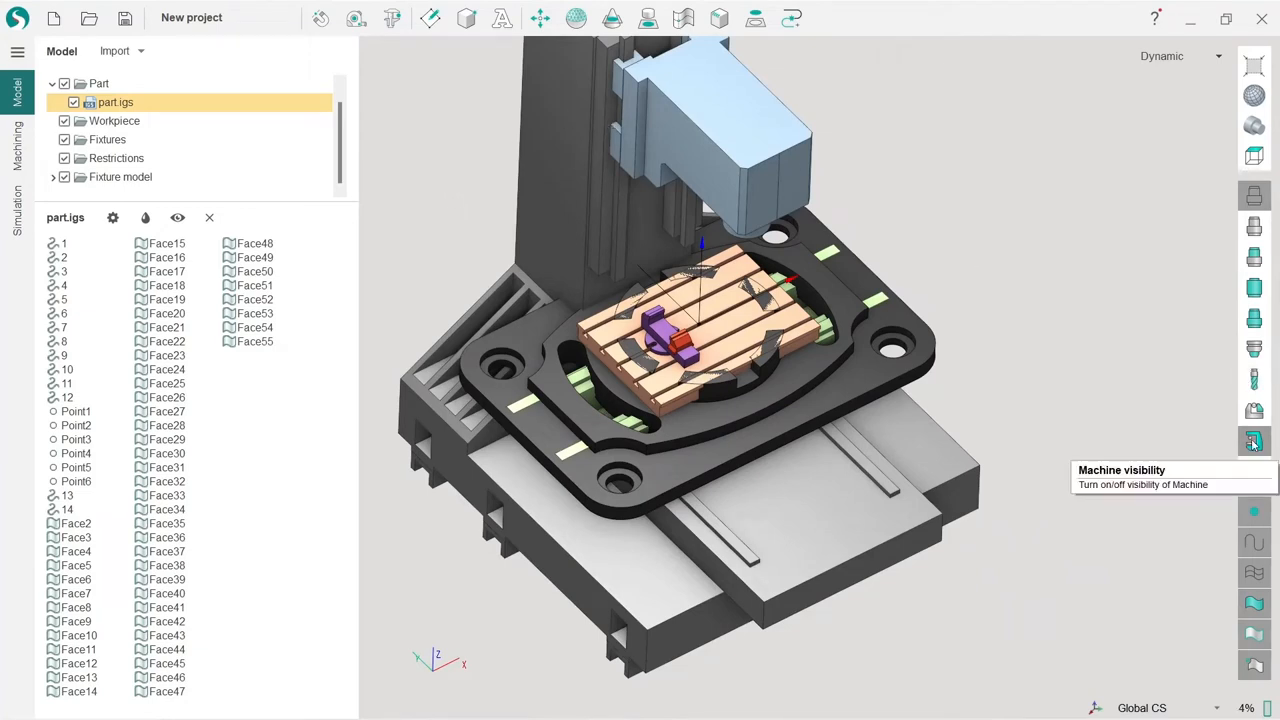
pyautogui.click(1251, 440)
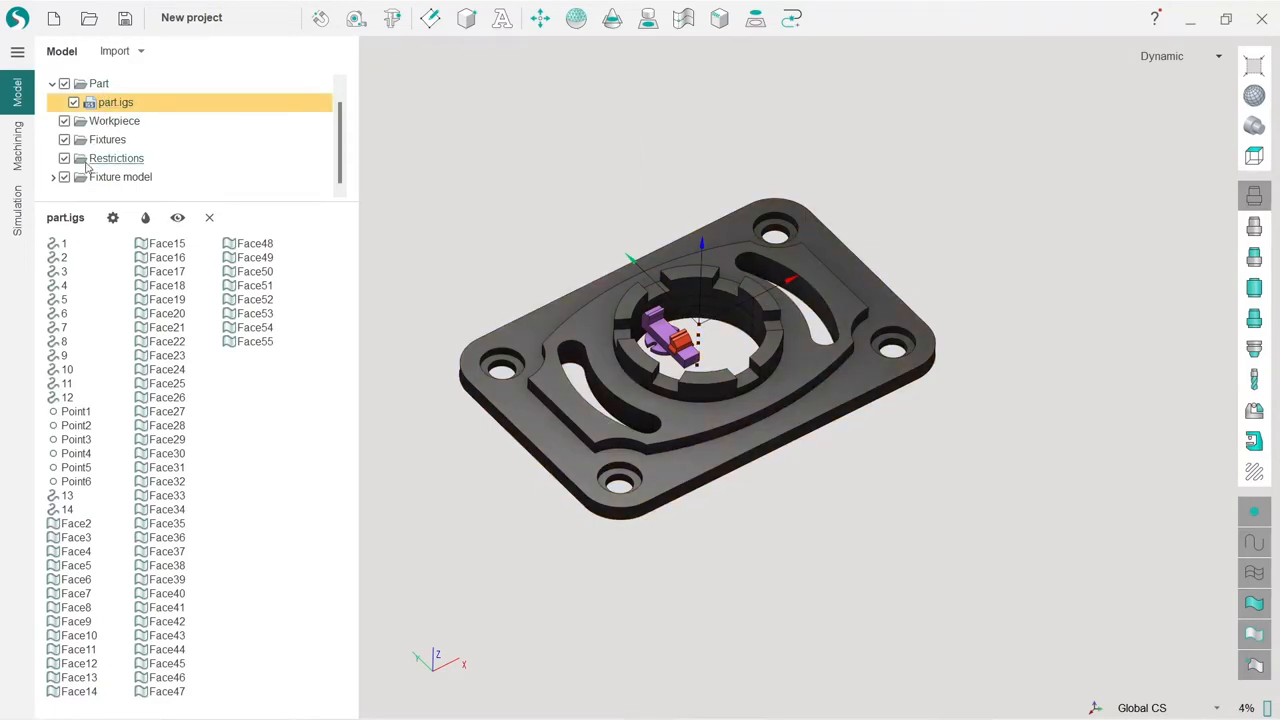
pyautogui.moveTo(537, 18)
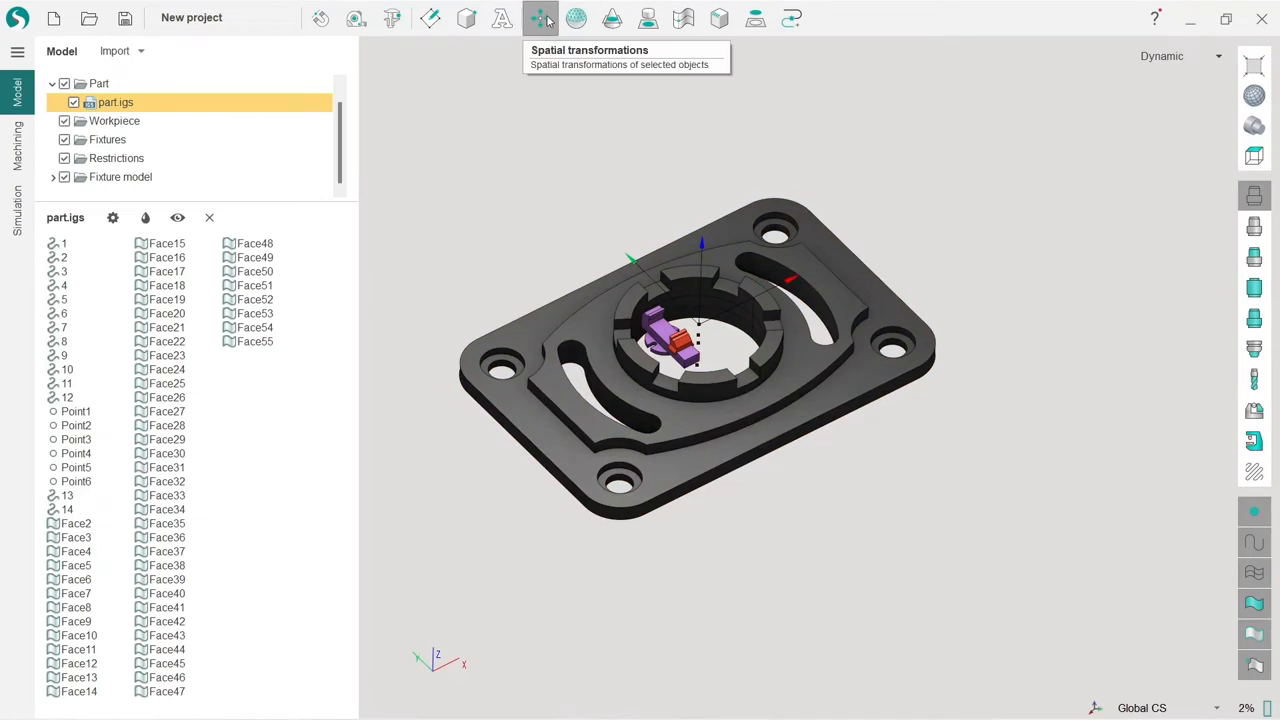
pyautogui.moveTo(542, 44)
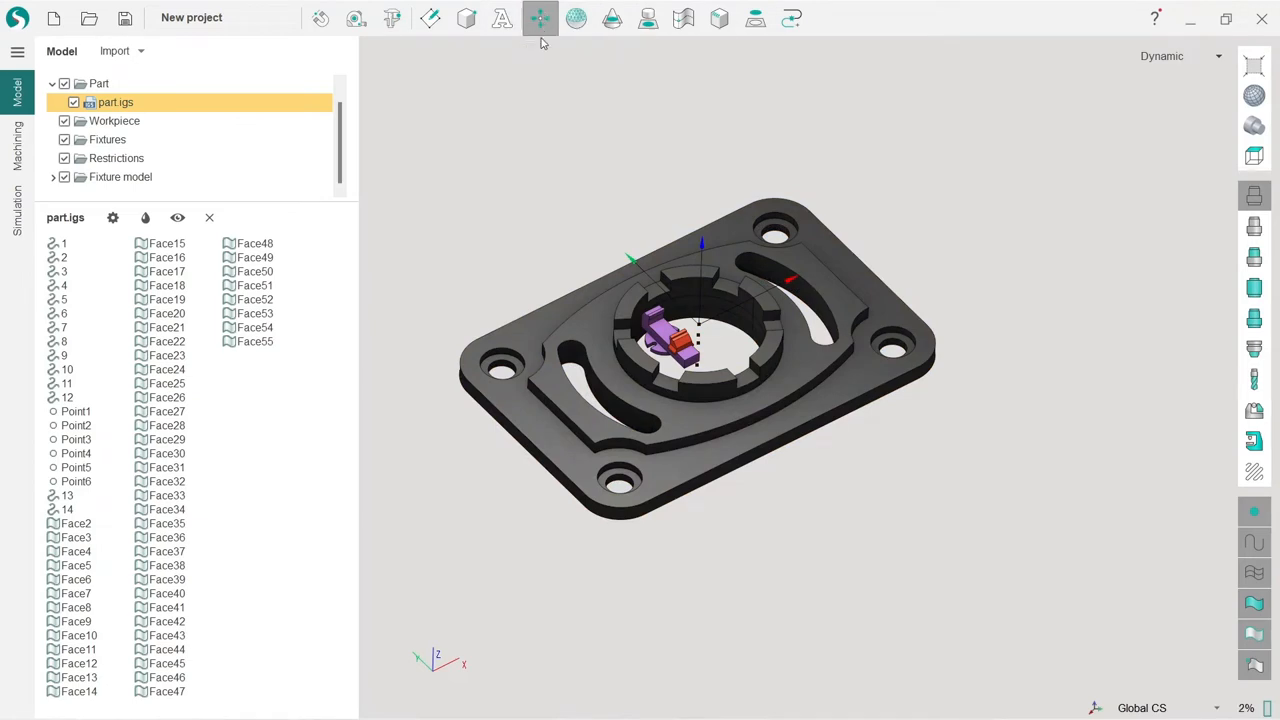
# Scale the imported part by factor 0.1 in Spatial transformations
pyautogui.click(535, 18)
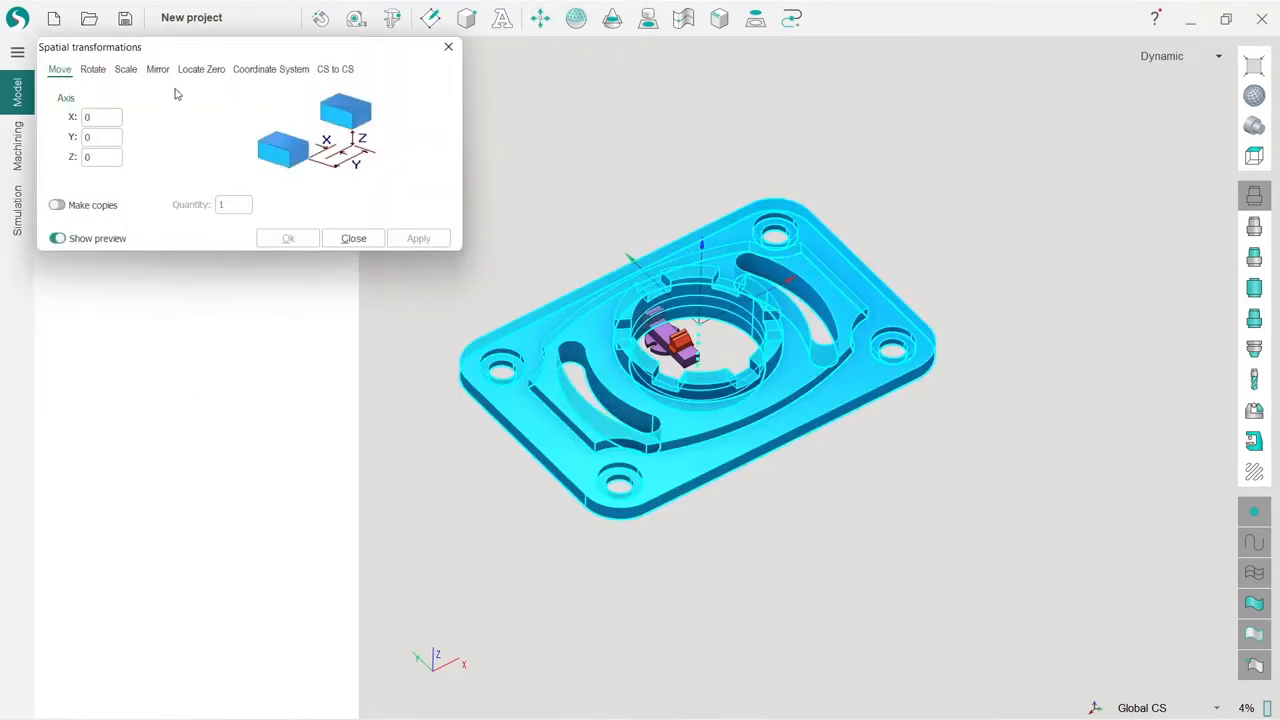
pyautogui.click(127, 69)
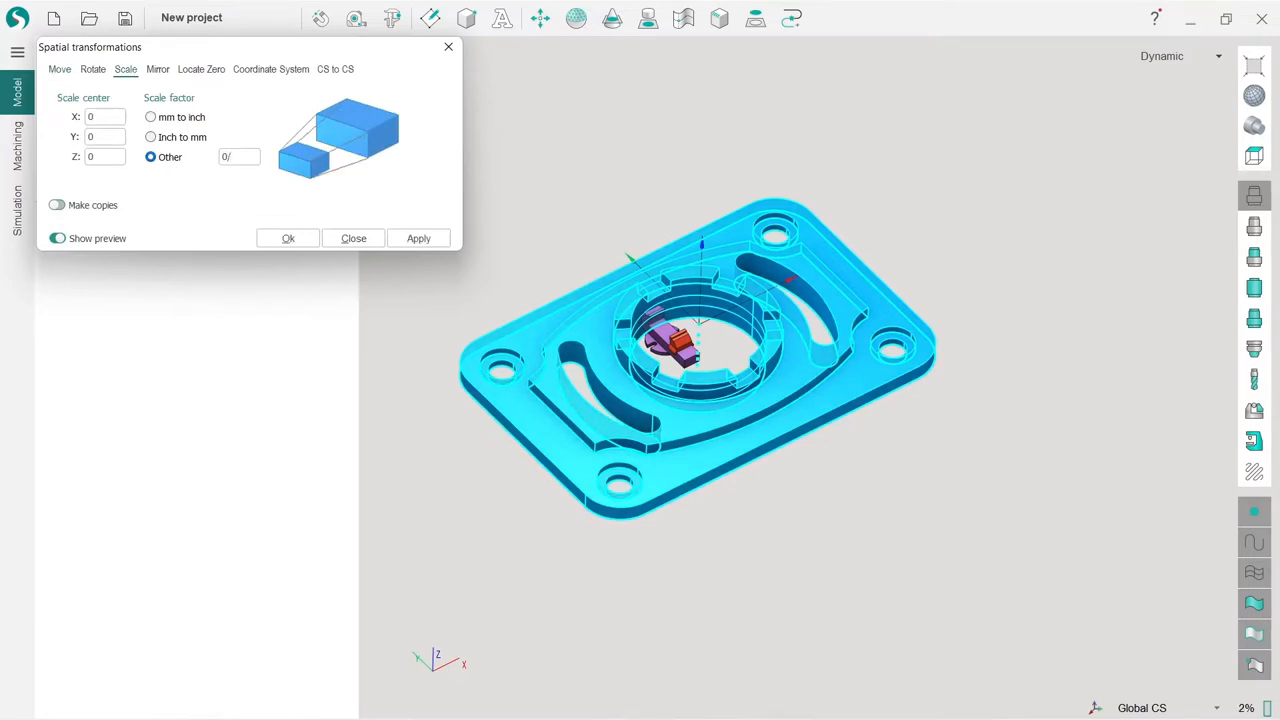
pyautogui.write('0.1')
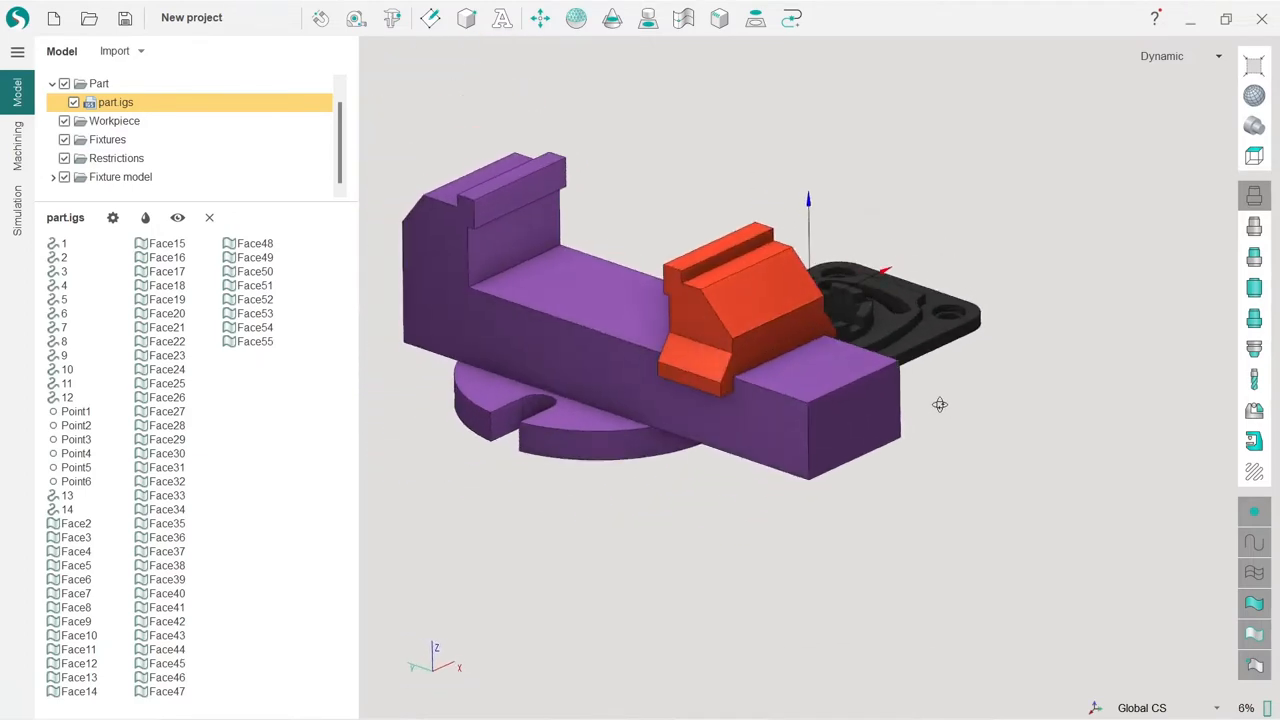
pyautogui.moveTo(940, 404); pyautogui.dragTo(688, 485)
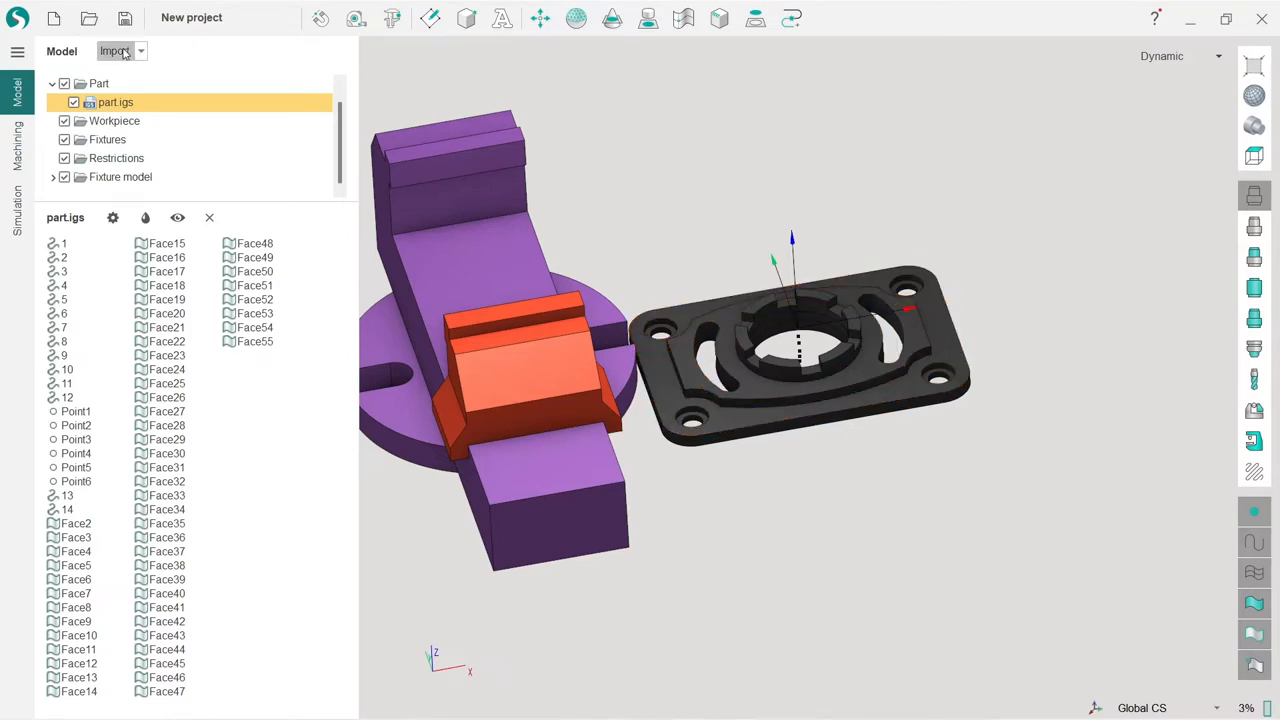
pyautogui.click(115, 50)
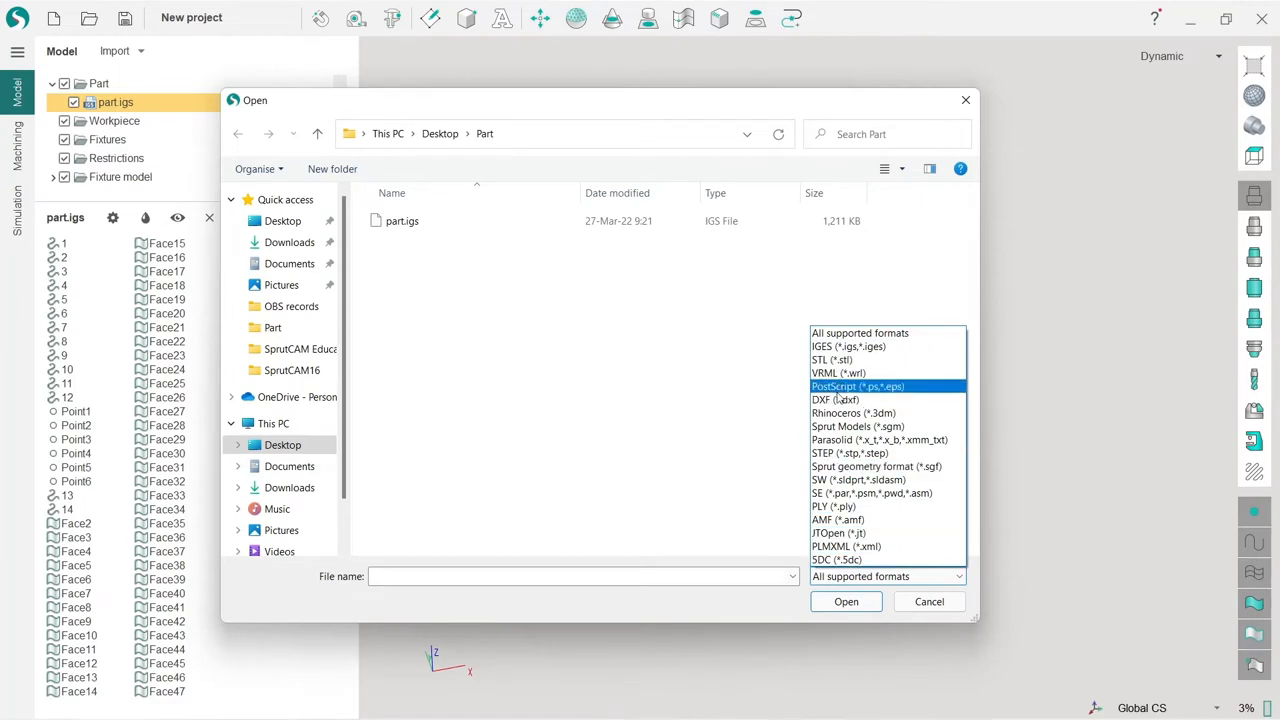
pyautogui.click(839, 559)
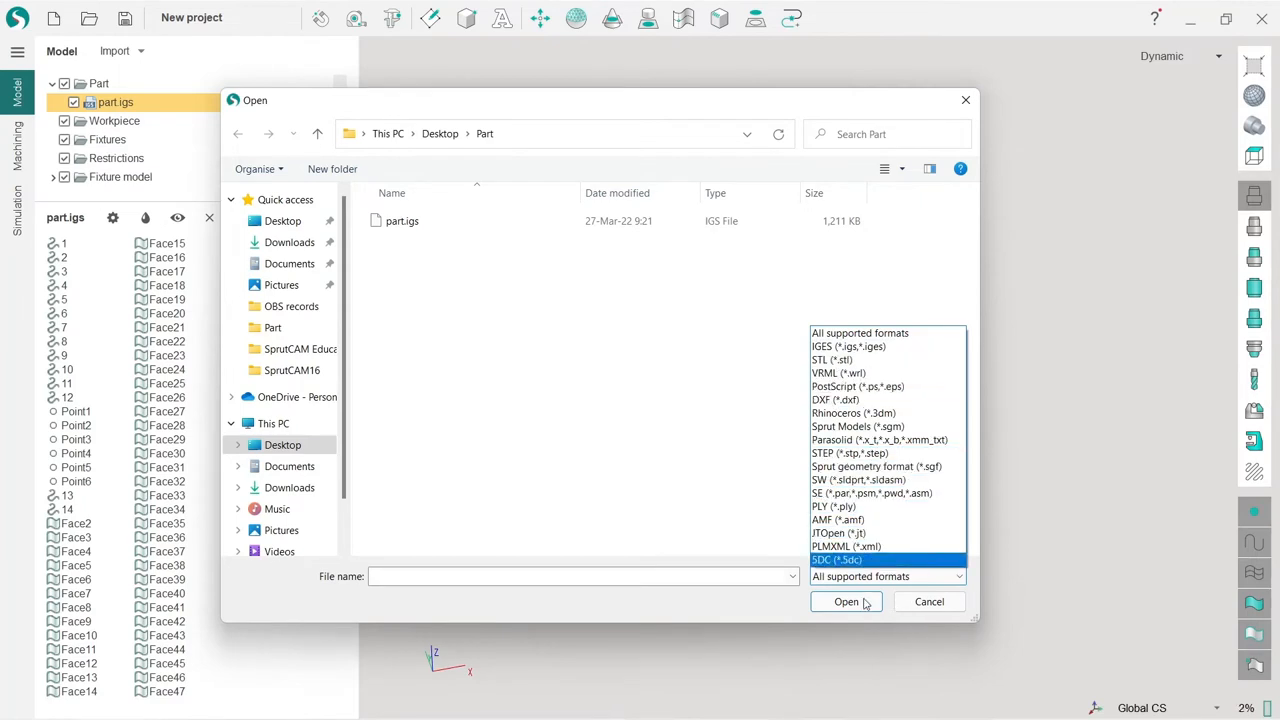
pyautogui.click(846, 602)
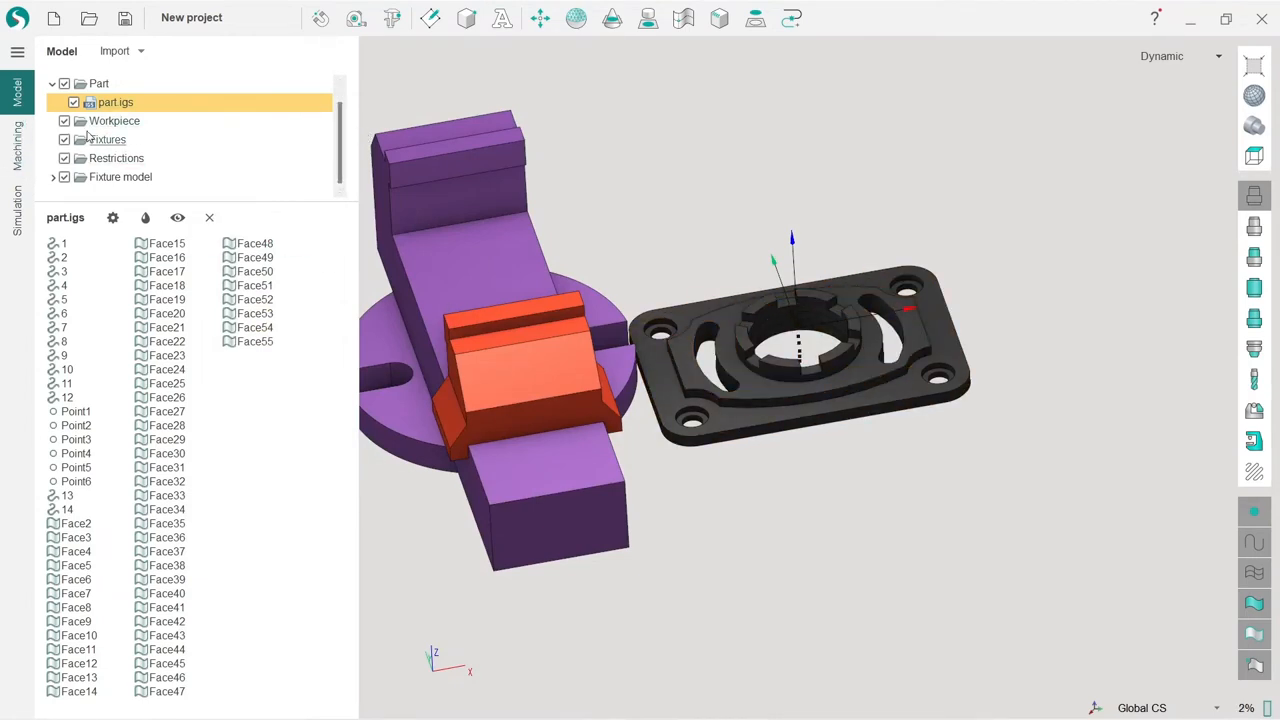
# Select the Workpiece entry, bring up its machining settings and hide the fixtures
pyautogui.click(114, 120)
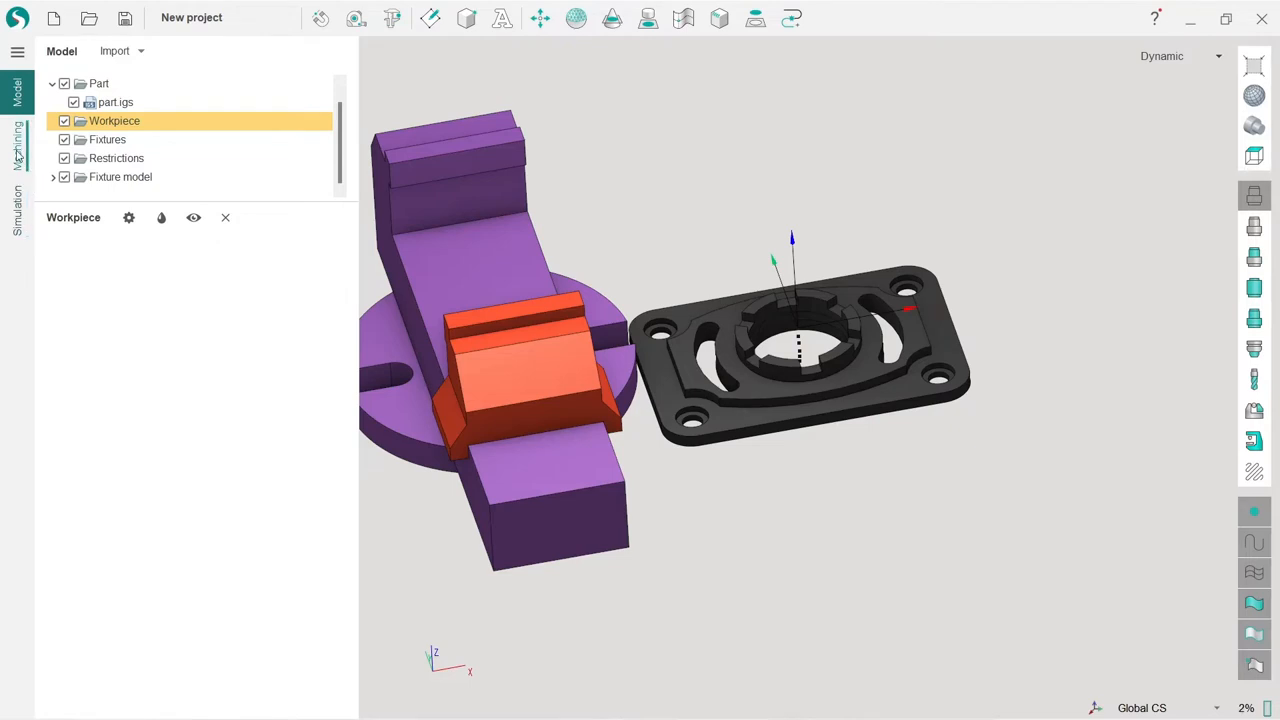
pyautogui.click(15, 140)
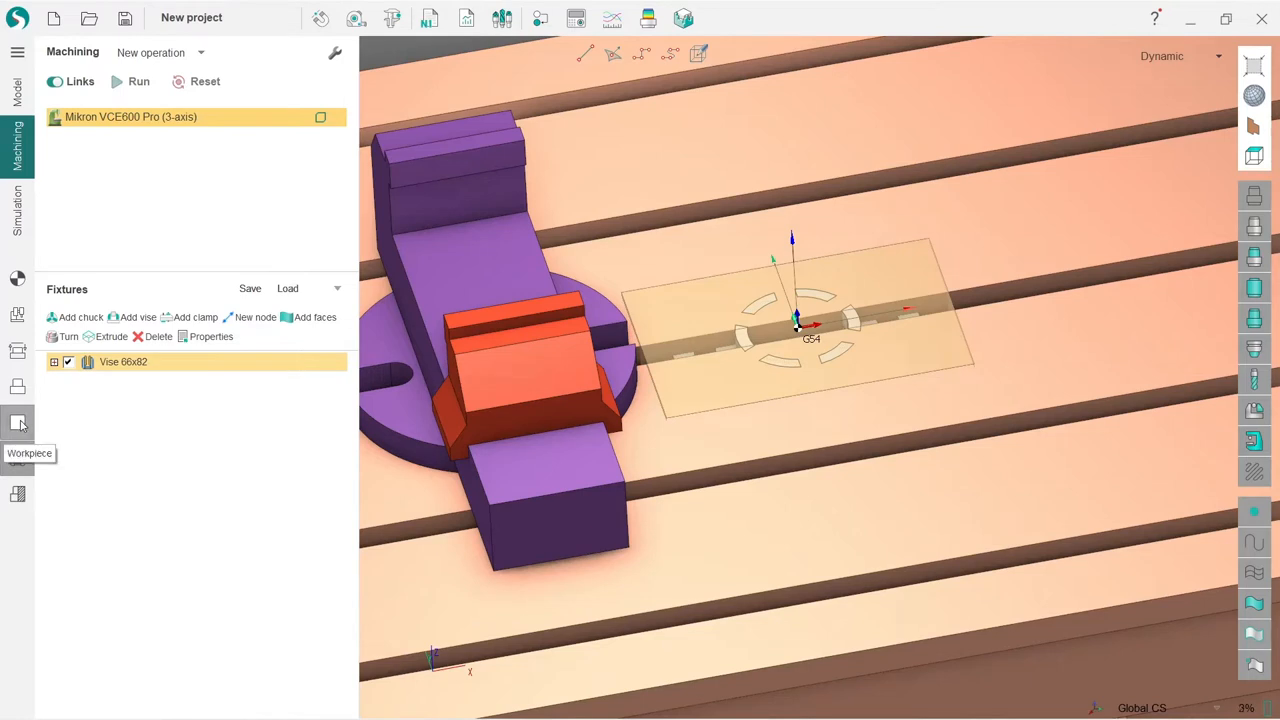
pyautogui.click(17, 422)
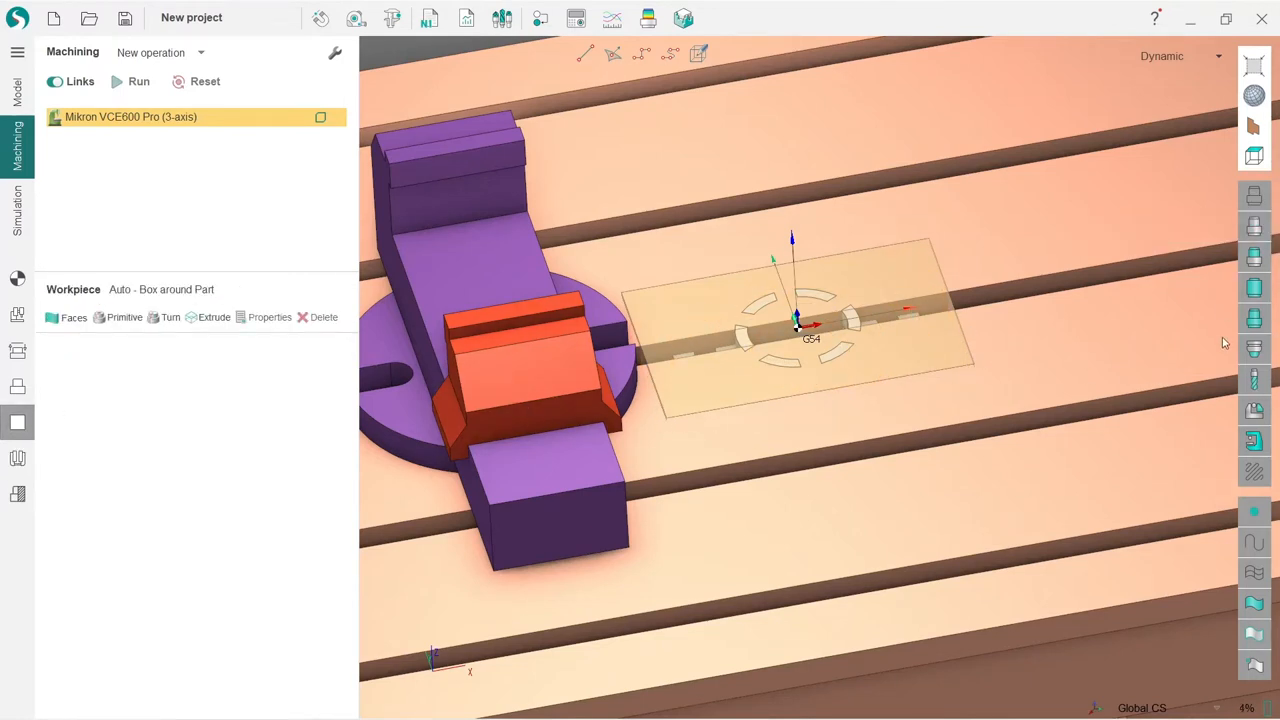
pyautogui.moveTo(1255, 197)
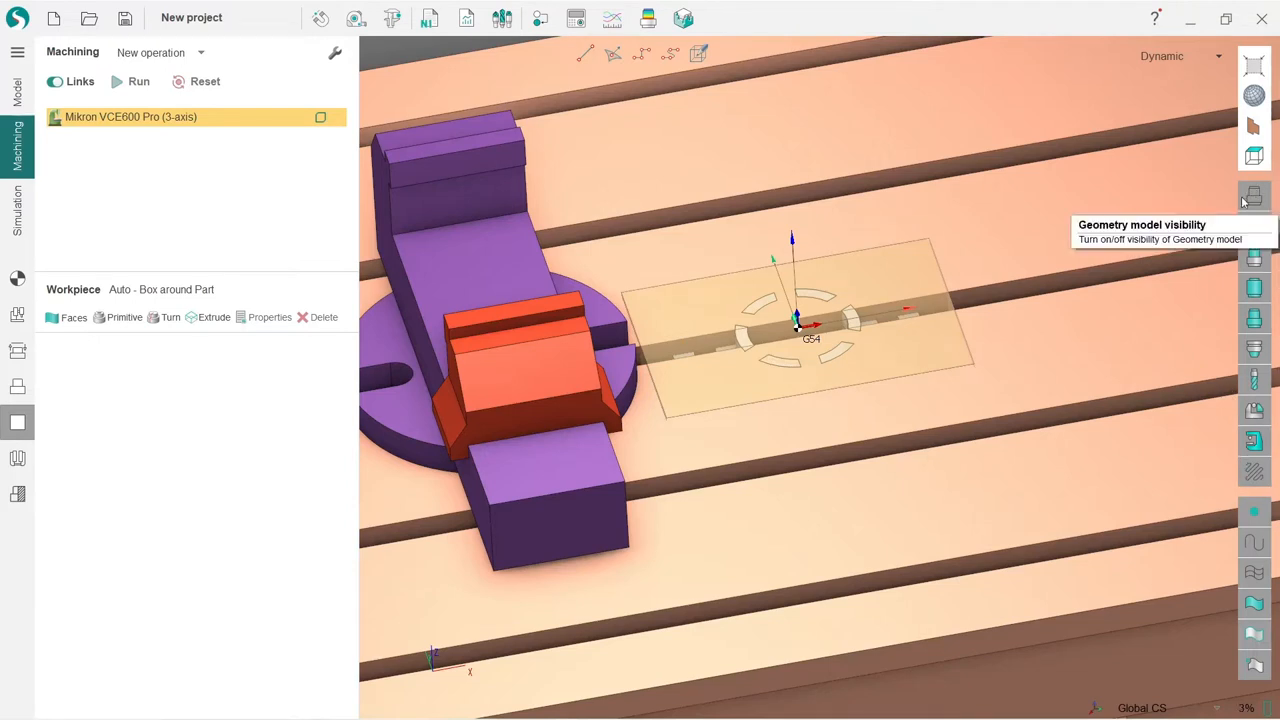
pyautogui.moveTo(1260, 192)
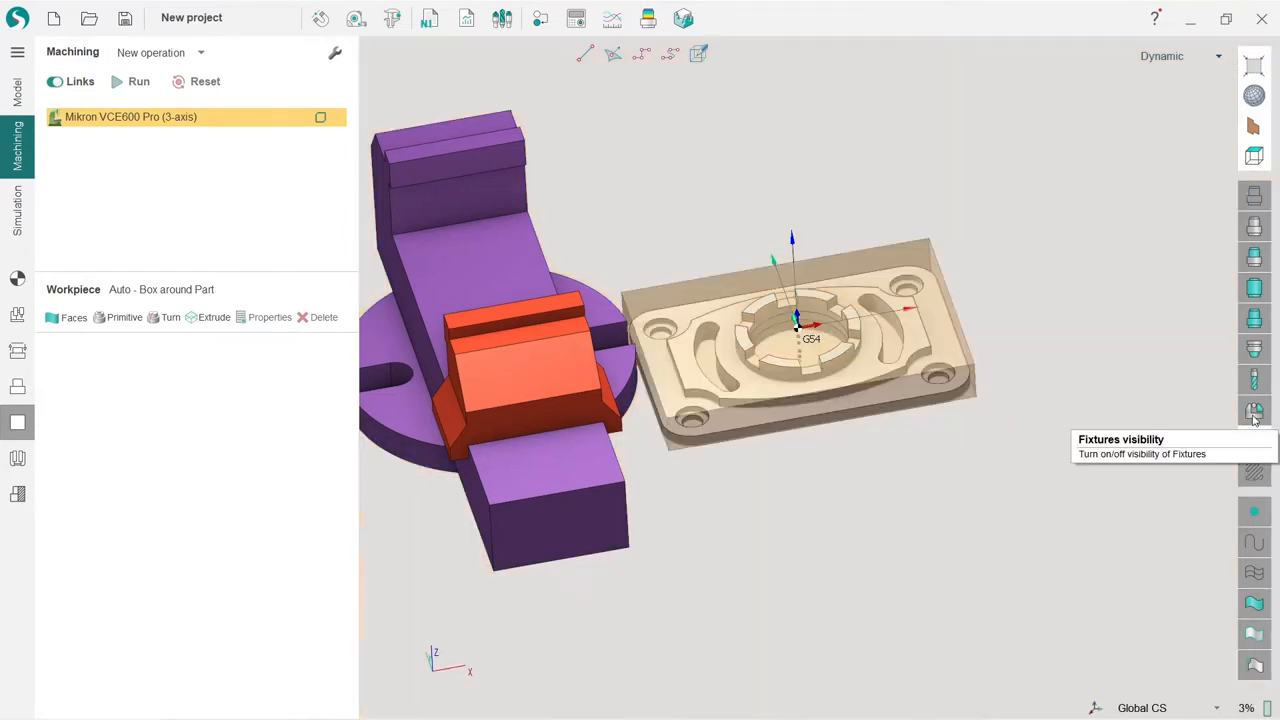
pyautogui.click(1252, 413)
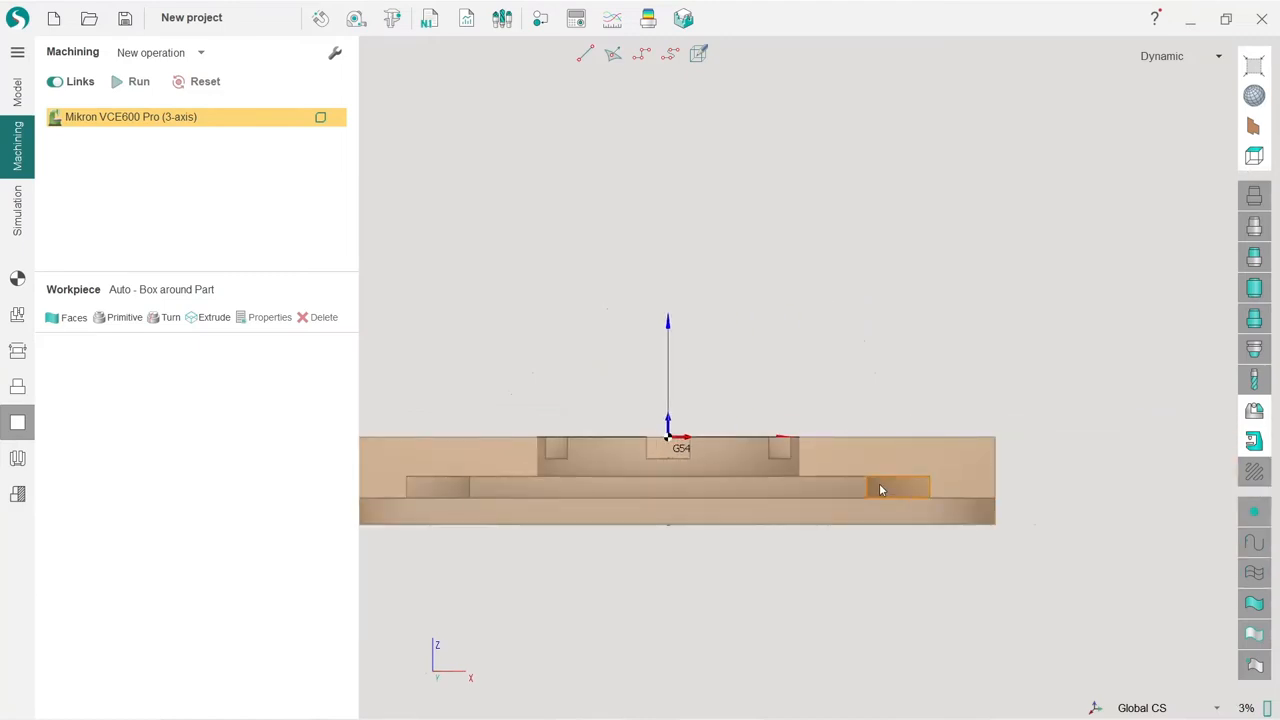
# Add a box around the part with 2 mm Z stock, Same stock turned off
pyautogui.moveTo(880, 490); pyautogui.dragTo(693, 531)
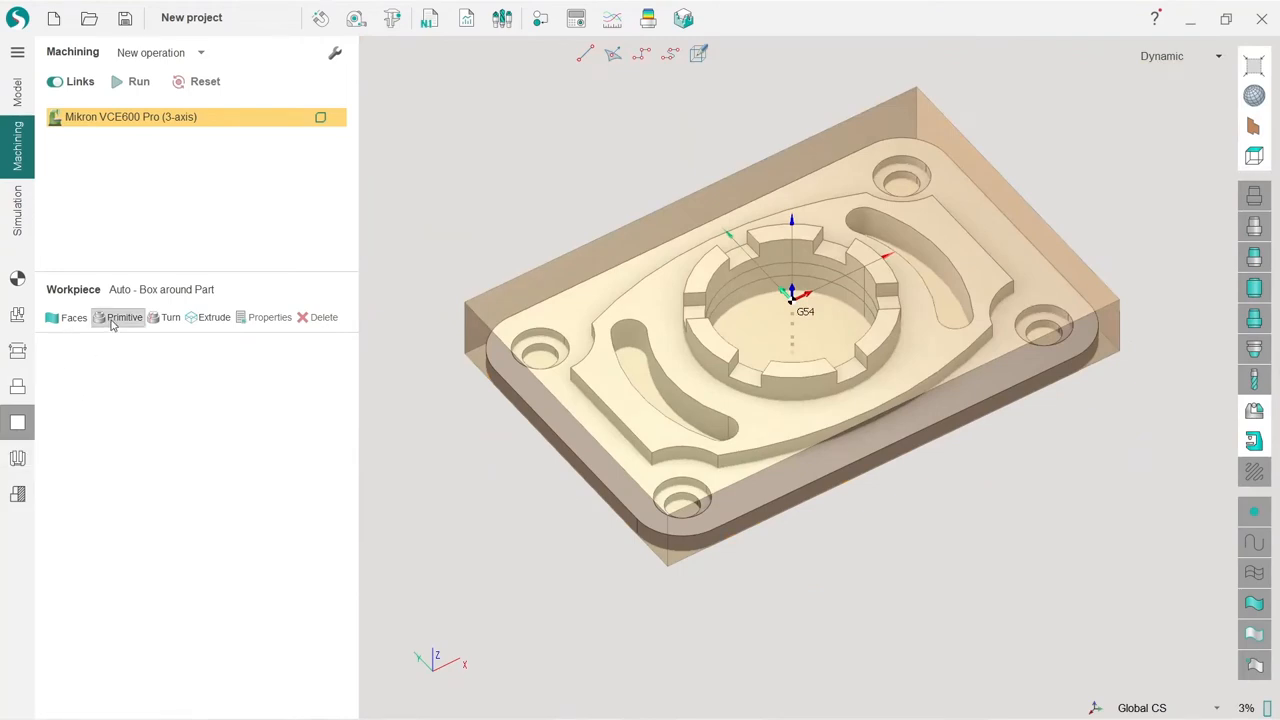
pyautogui.click(124, 317)
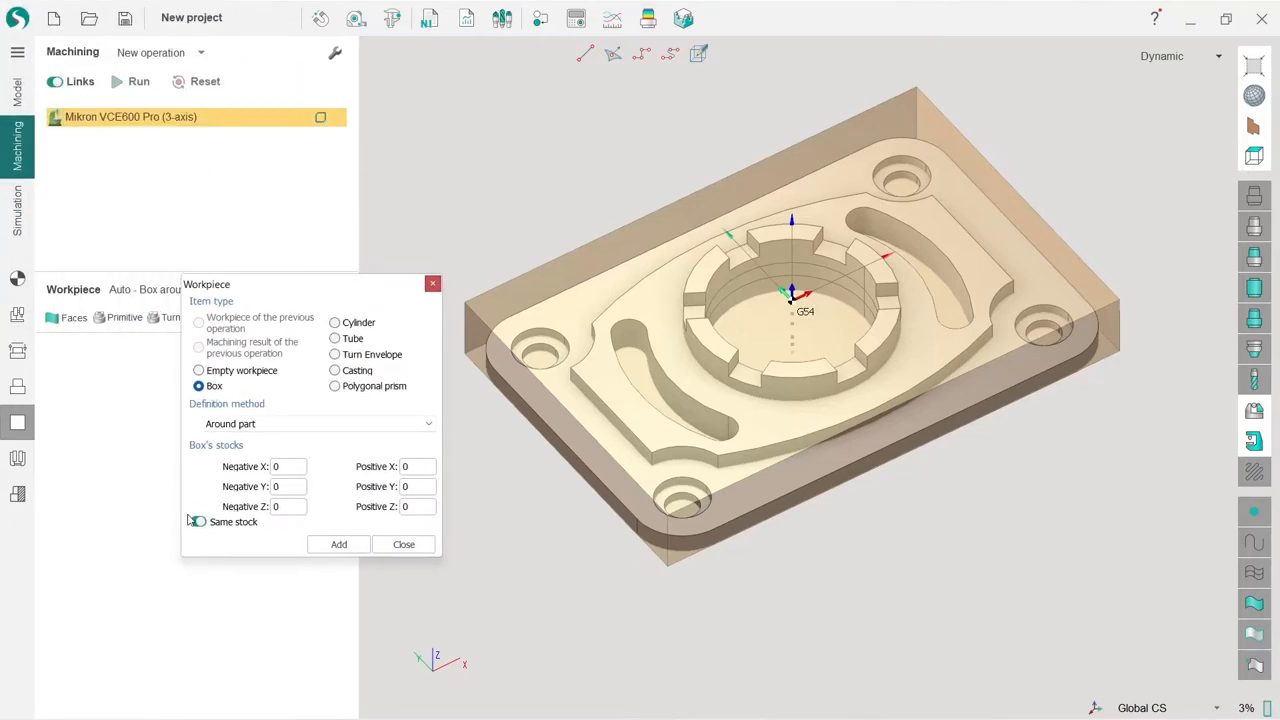
pyautogui.click(198, 522)
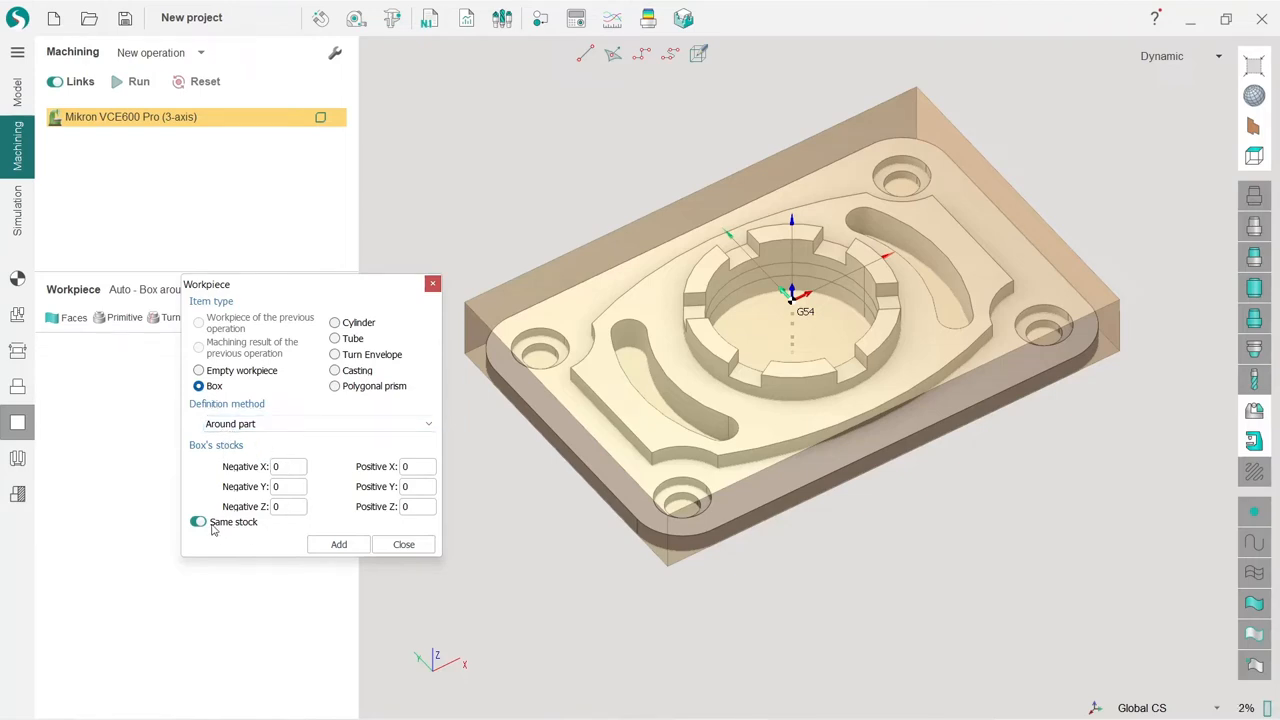
pyautogui.click(198, 521)
pyautogui.write('2')
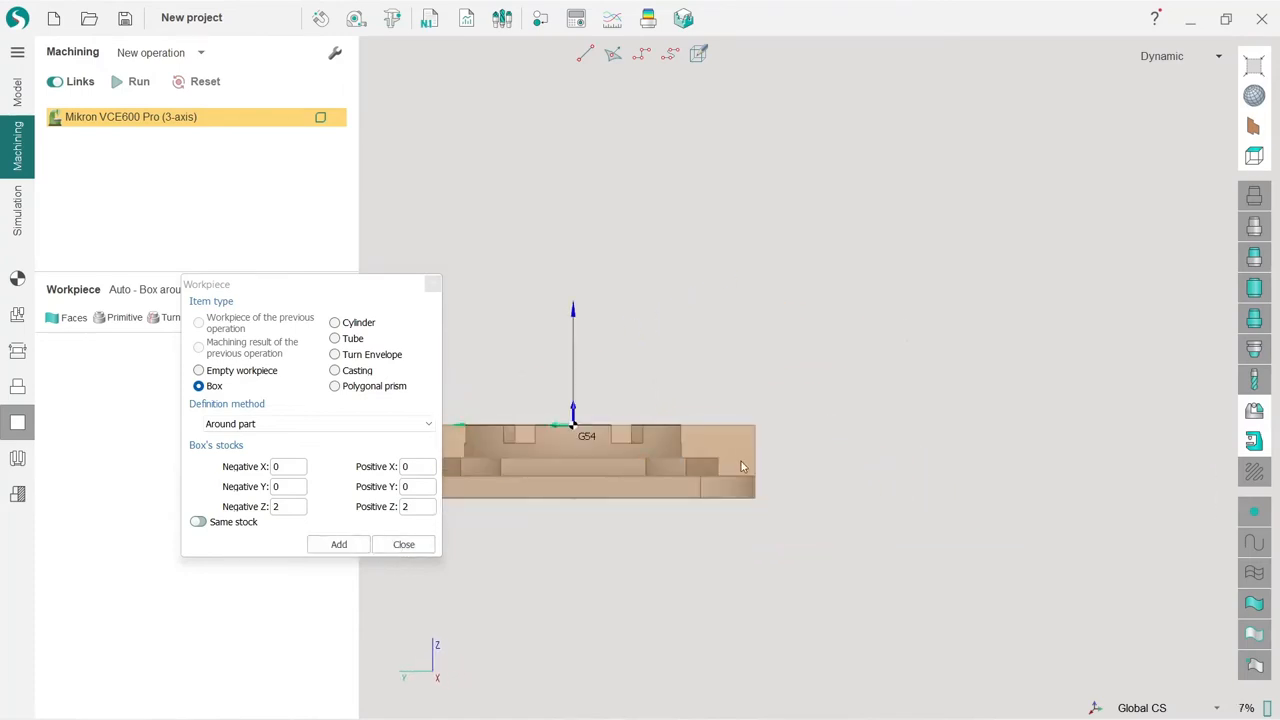
pyautogui.click(338, 544)
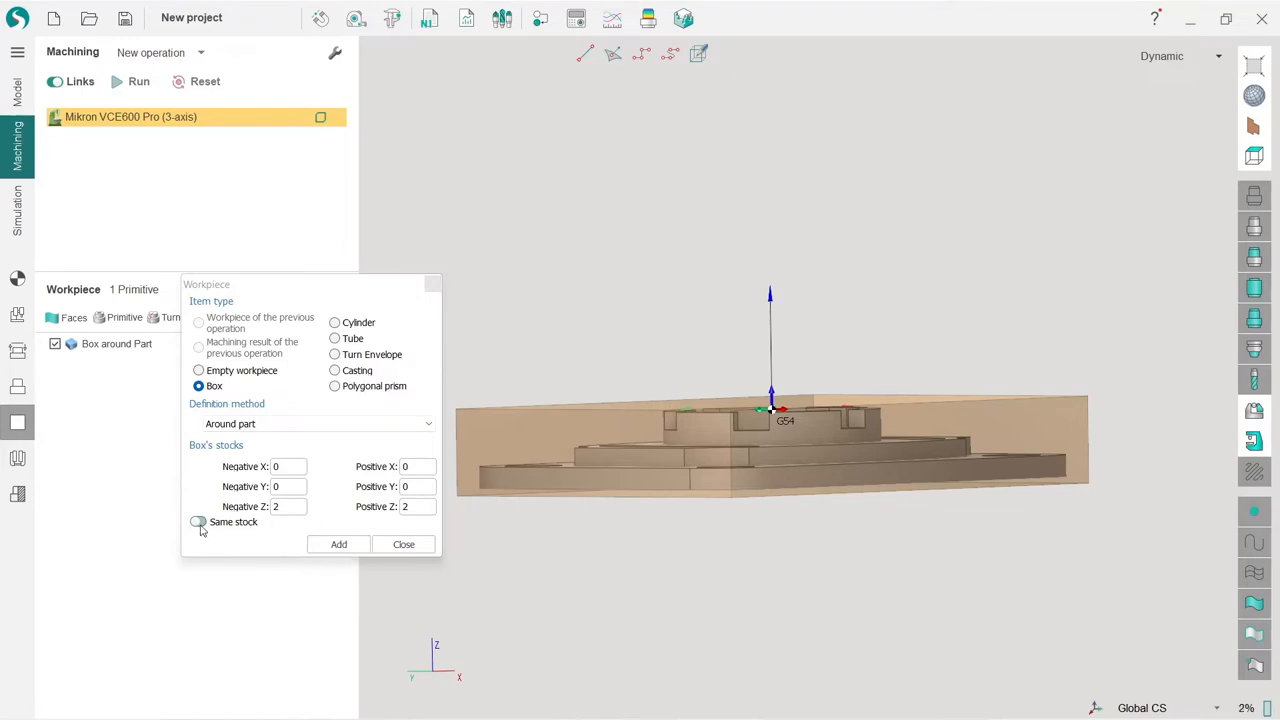
# Add a second box with 20 mm equal stock on all sides and close the definition
pyautogui.click(198, 521)
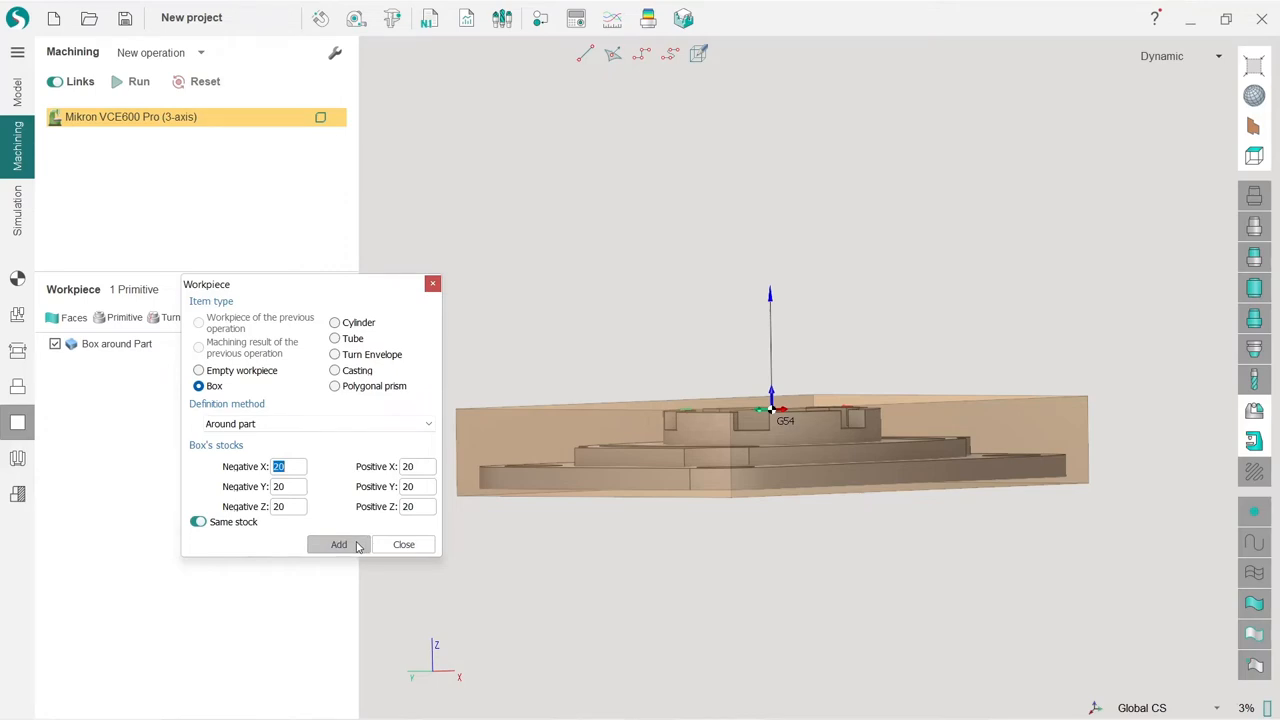
pyautogui.click(338, 544)
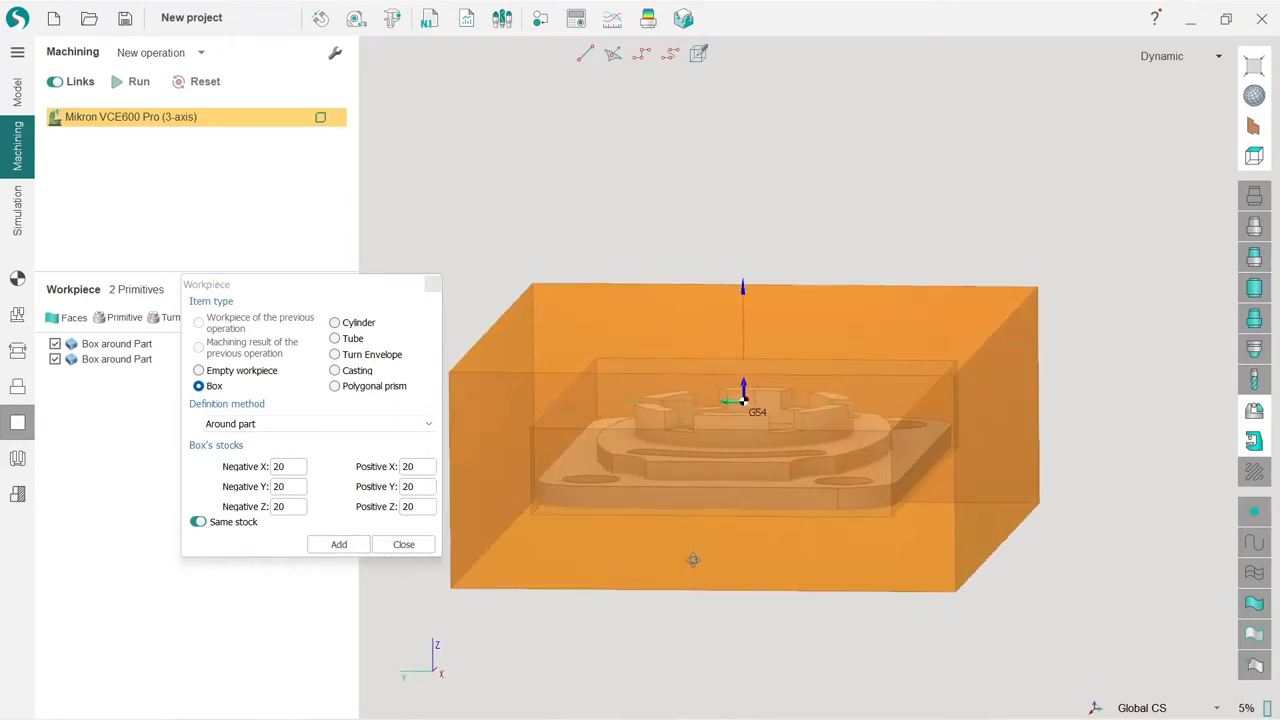
pyautogui.click(338, 544)
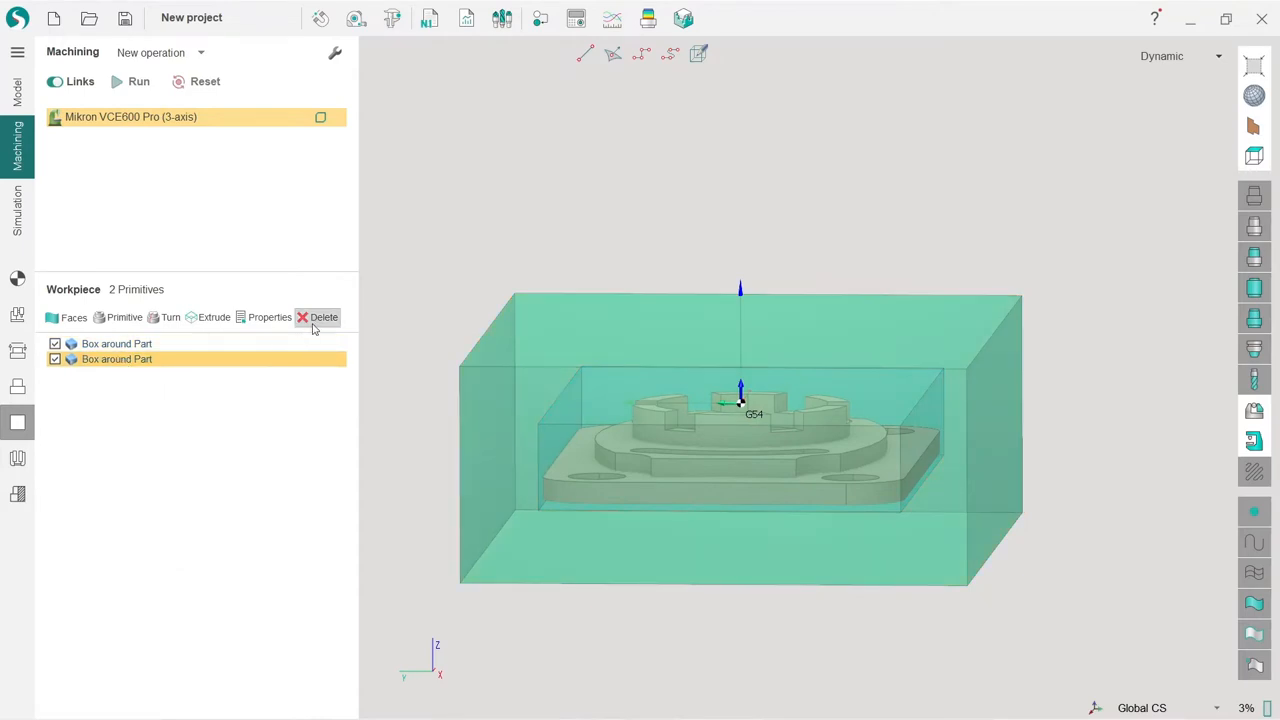
# Delete the second, oversized 20 mm 'Box around Part' primitive
pyautogui.click(324, 317)
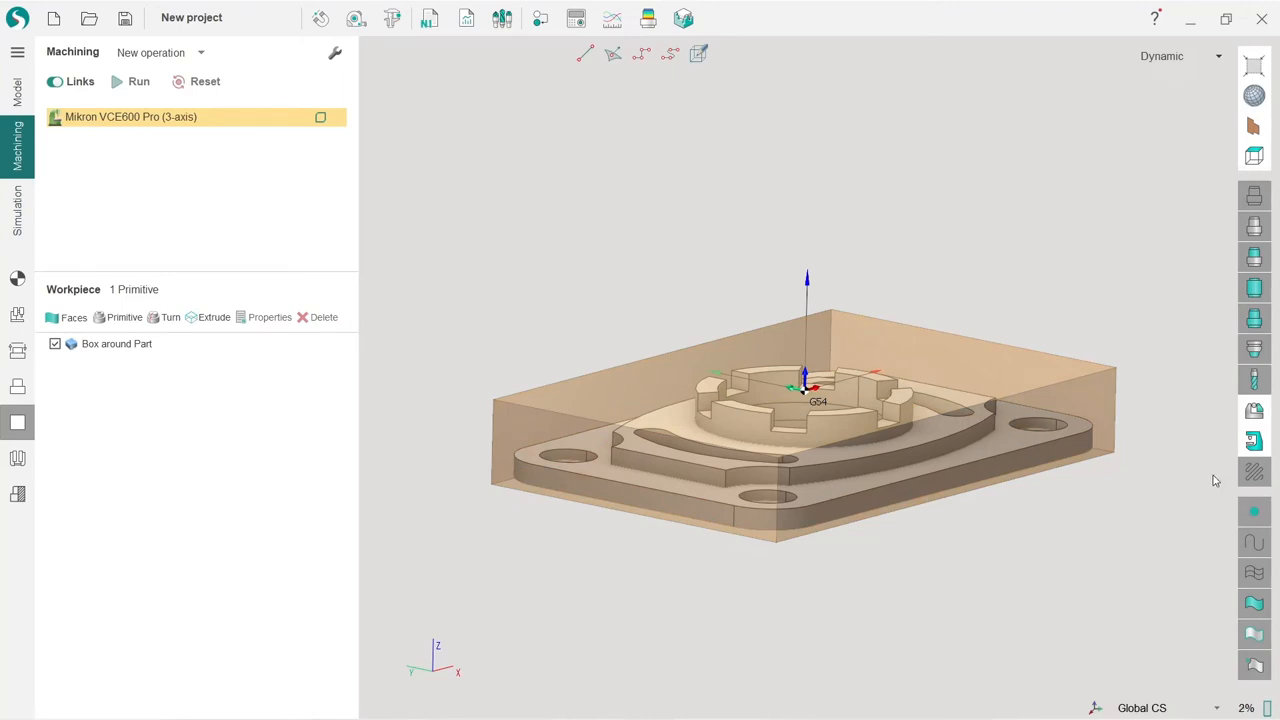
pyautogui.moveTo(1251, 421)
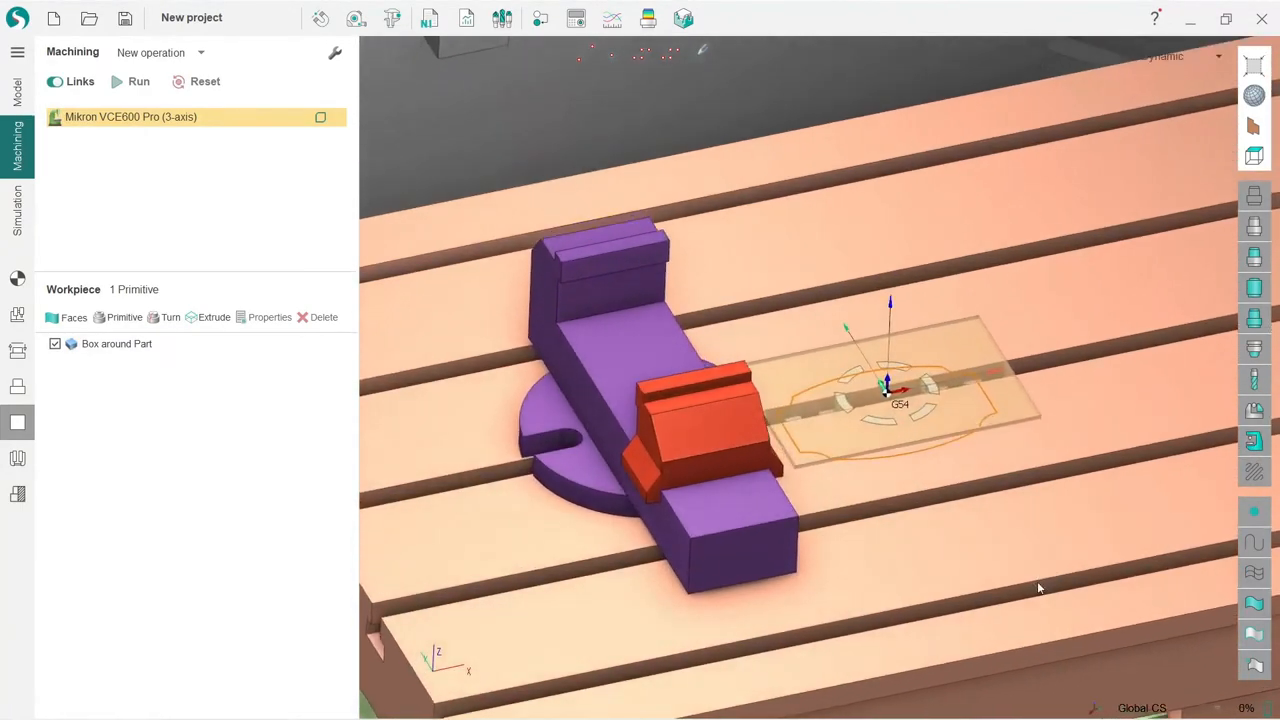
pyautogui.moveTo(1040, 588); pyautogui.dragTo(1145, 511)
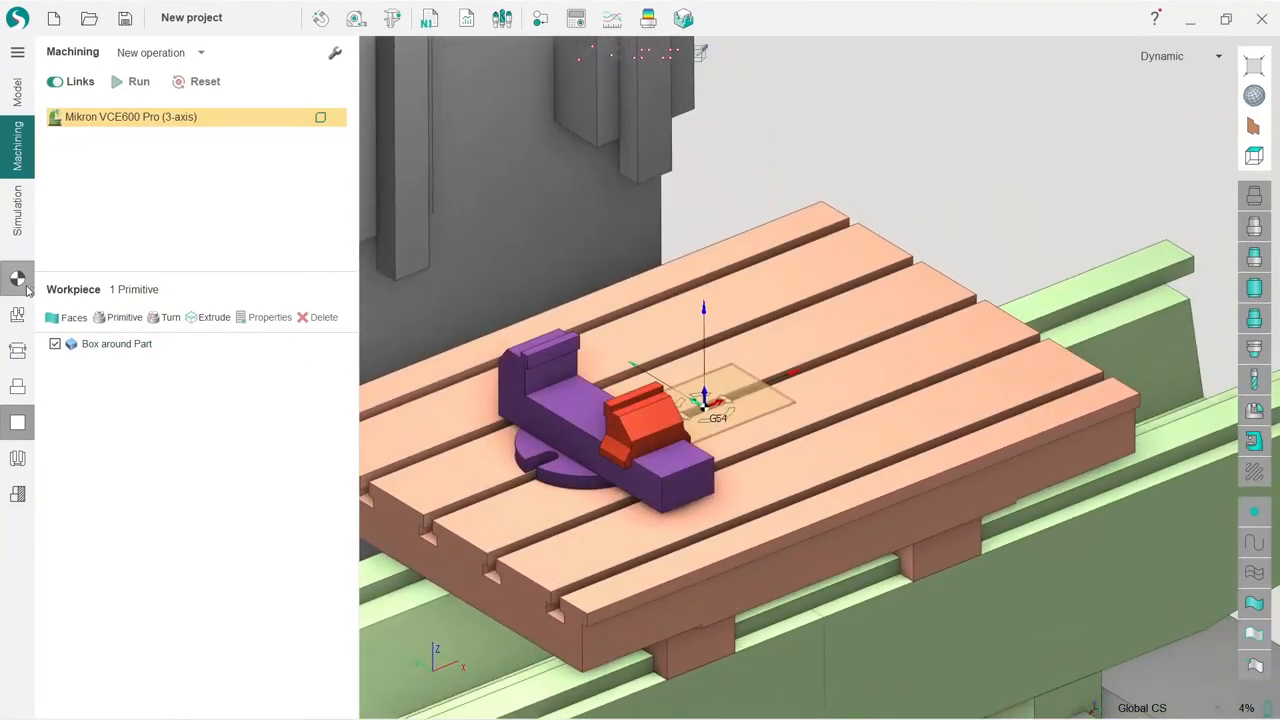
pyautogui.moveTo(17, 280)
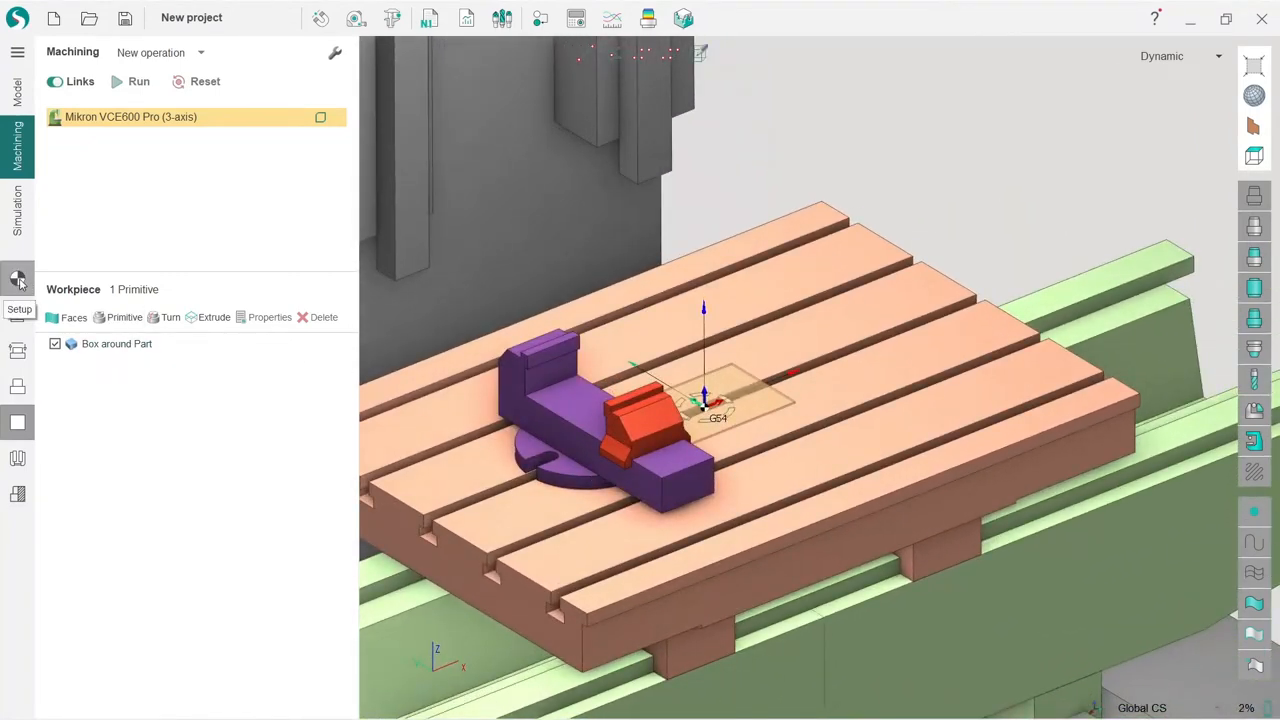
# Set the workpiece setup offsets X -150, Y 0.234, Z 116.5, Rz 0 relative to the holder and confirm
pyautogui.click(17, 279)
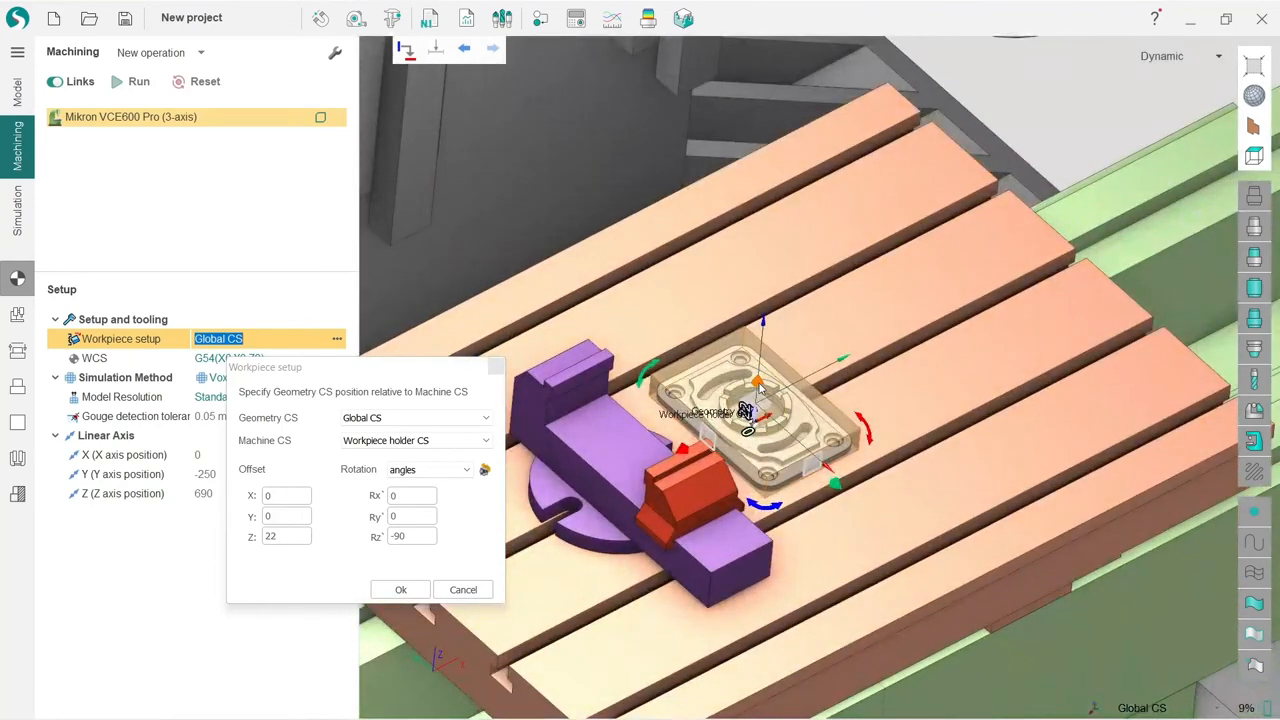
pyautogui.write('130')
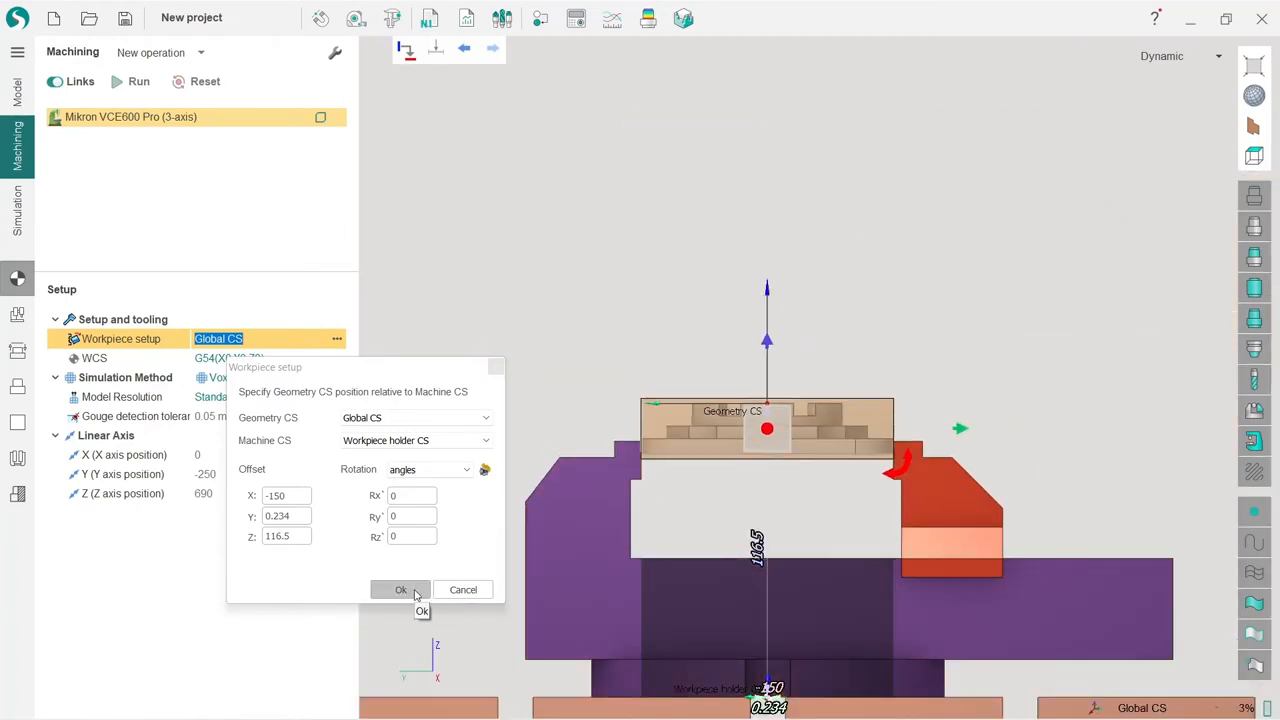
pyautogui.click(400, 589)
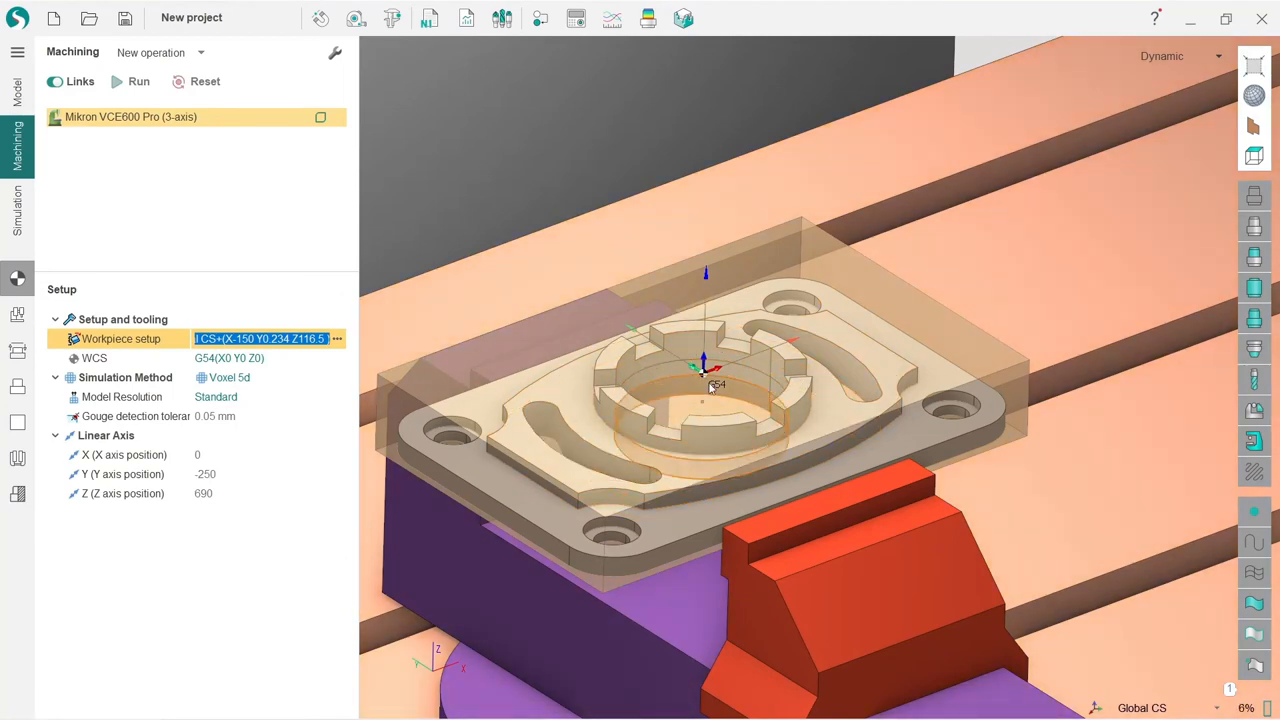
# Pan the view to bring the part in the vise closer
pyautogui.moveTo(705, 385); pyautogui.dragTo(830, 390)
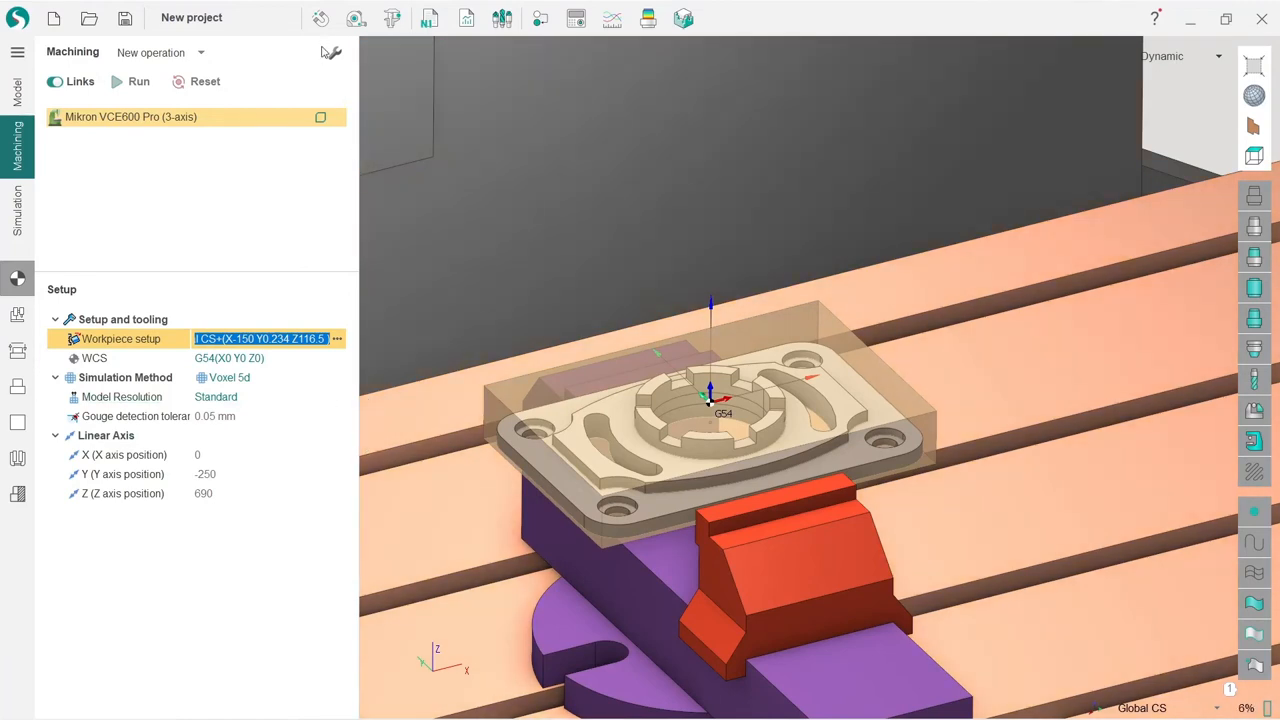
pyautogui.moveTo(321, 18)
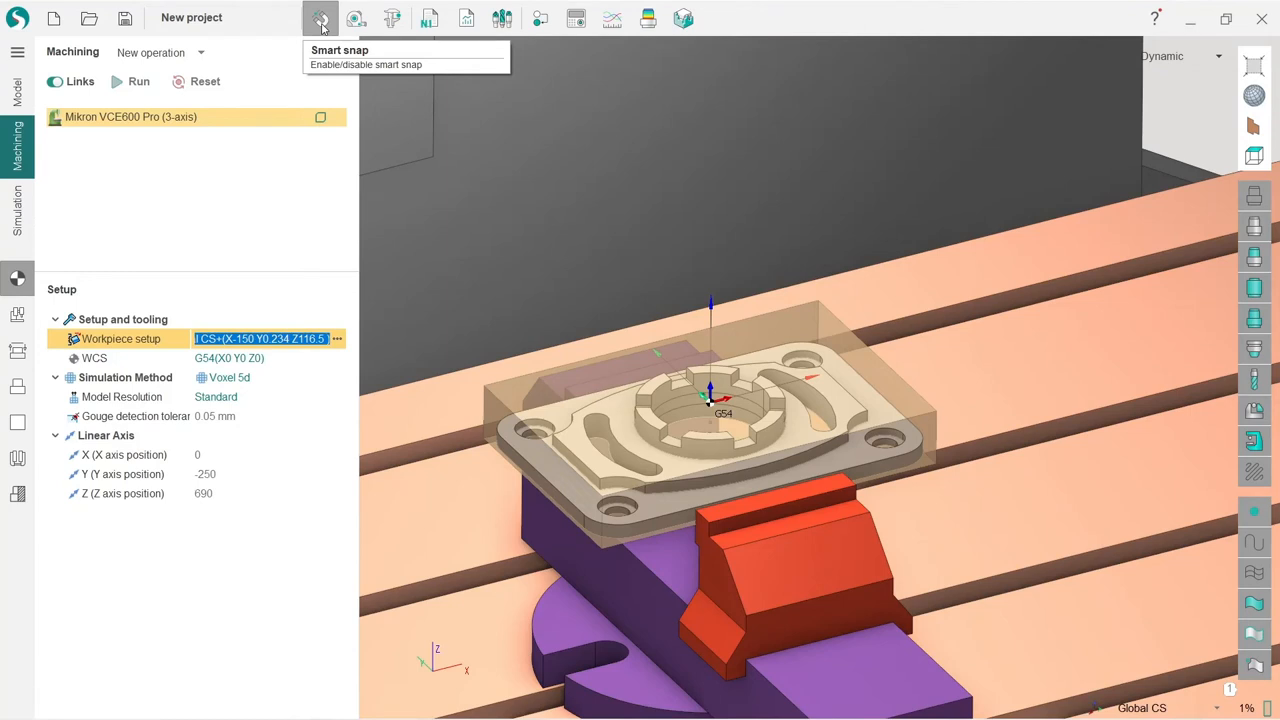
pyautogui.moveTo(487, 394)
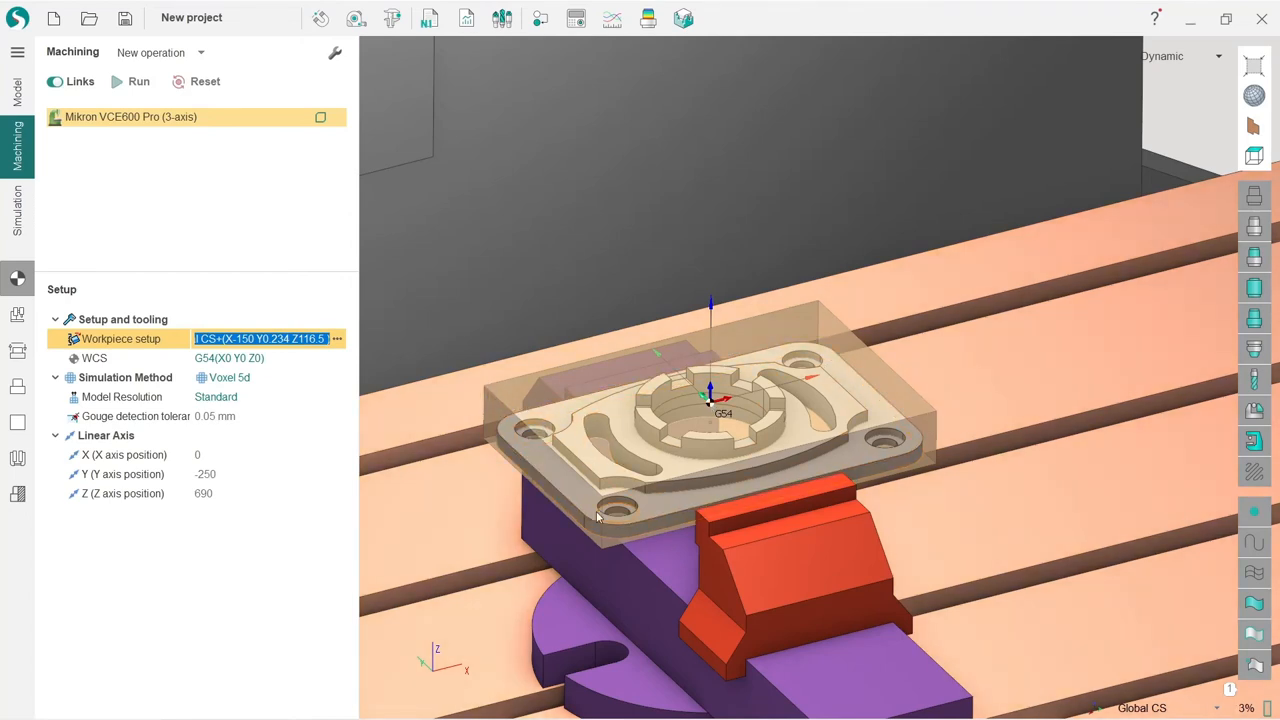
pyautogui.moveTo(321, 18)
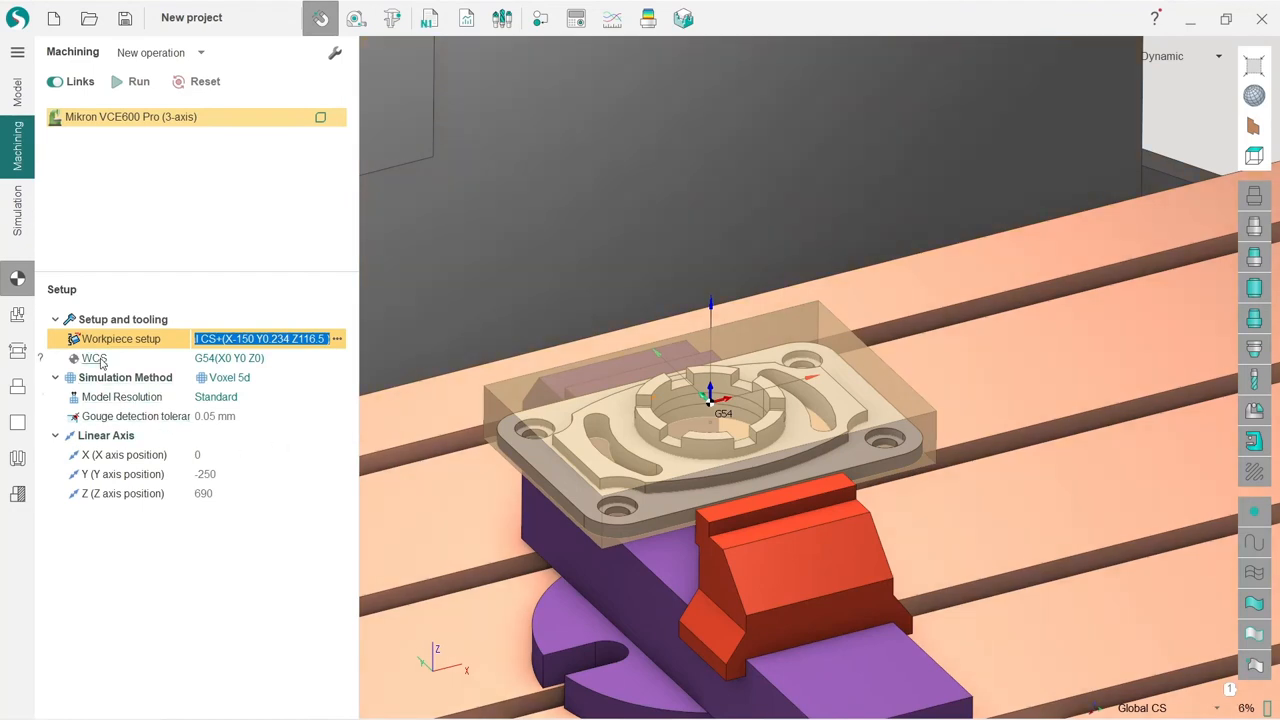
# Place the G54 work coordinate system at the workpiece corner (X-75 Y-50 Z2)
pyautogui.click(93, 358)
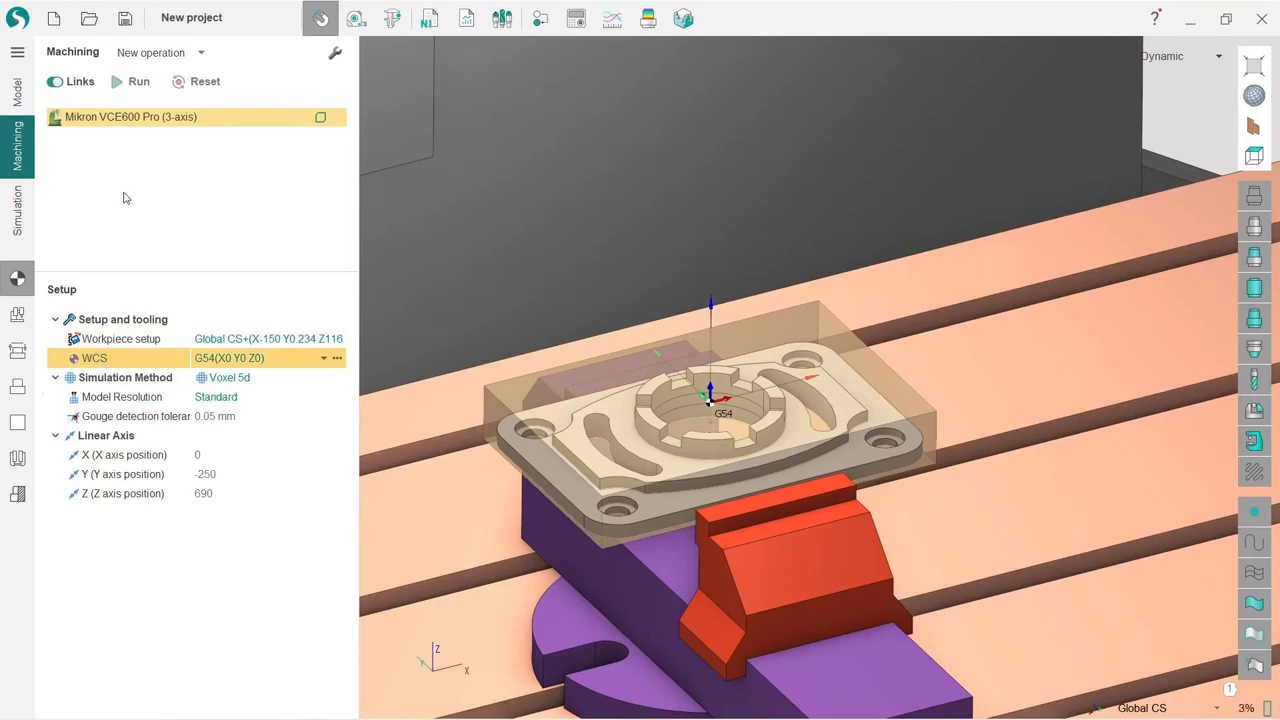
pyautogui.moveTo(309, 248)
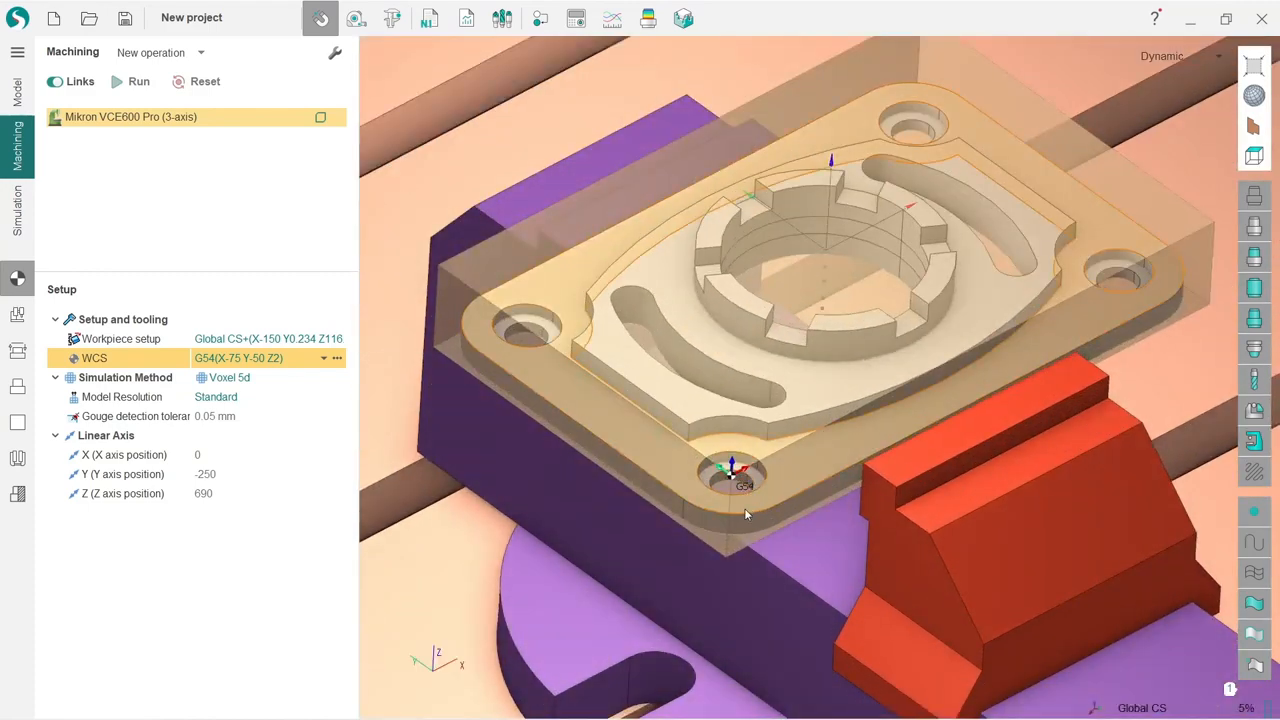
pyautogui.moveTo(745, 514); pyautogui.dragTo(705, 445)
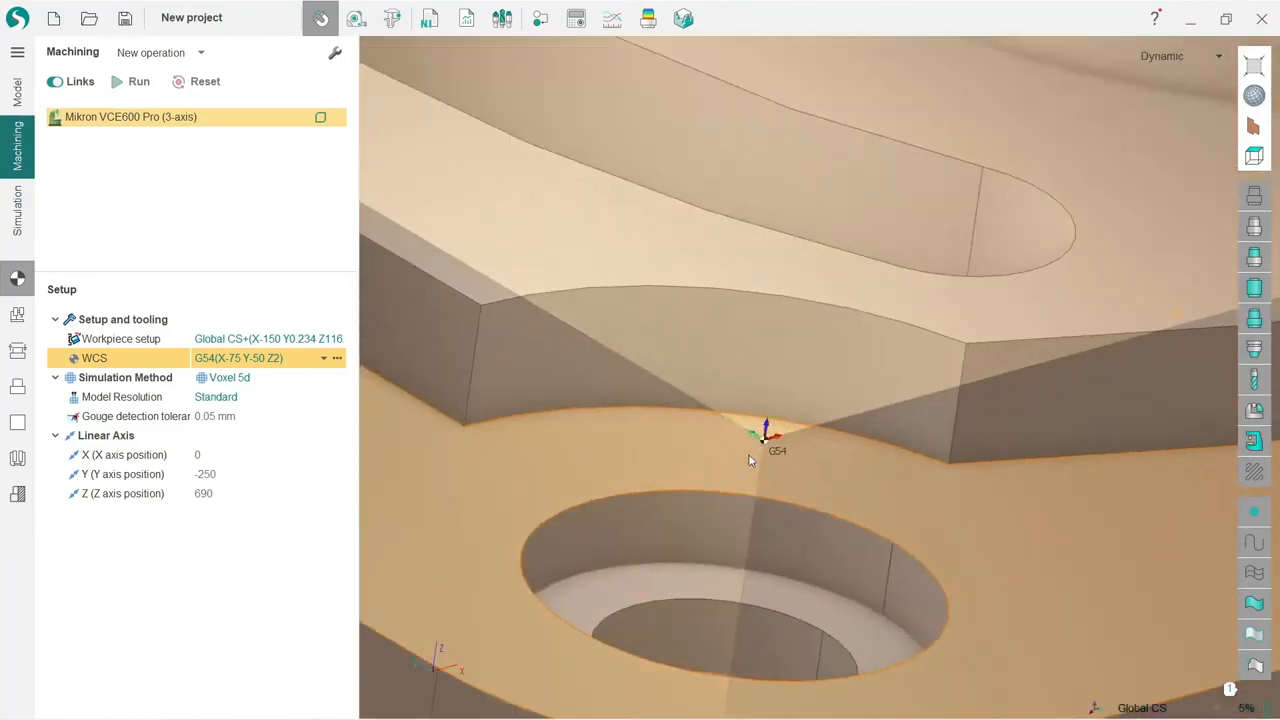
pyautogui.moveTo(750, 460); pyautogui.dragTo(775, 294)
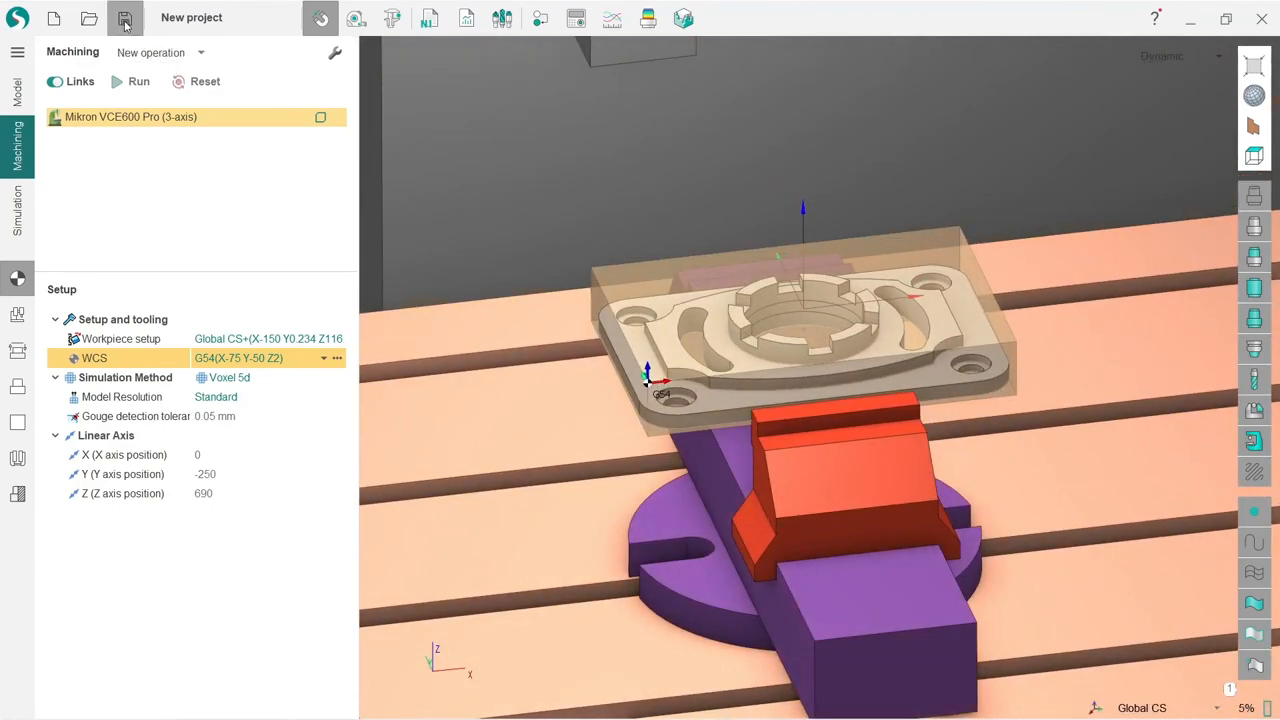
# Save the project as 'part'
pyautogui.click(121, 18)
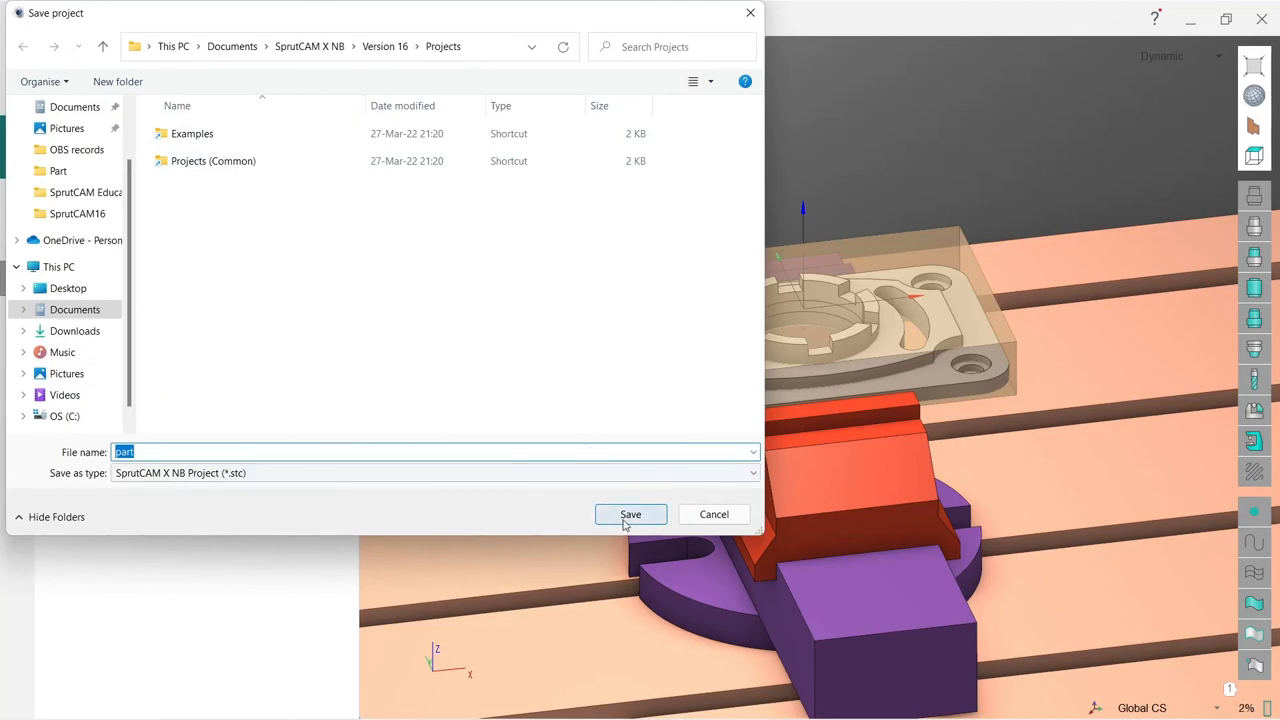
pyautogui.click(630, 514)
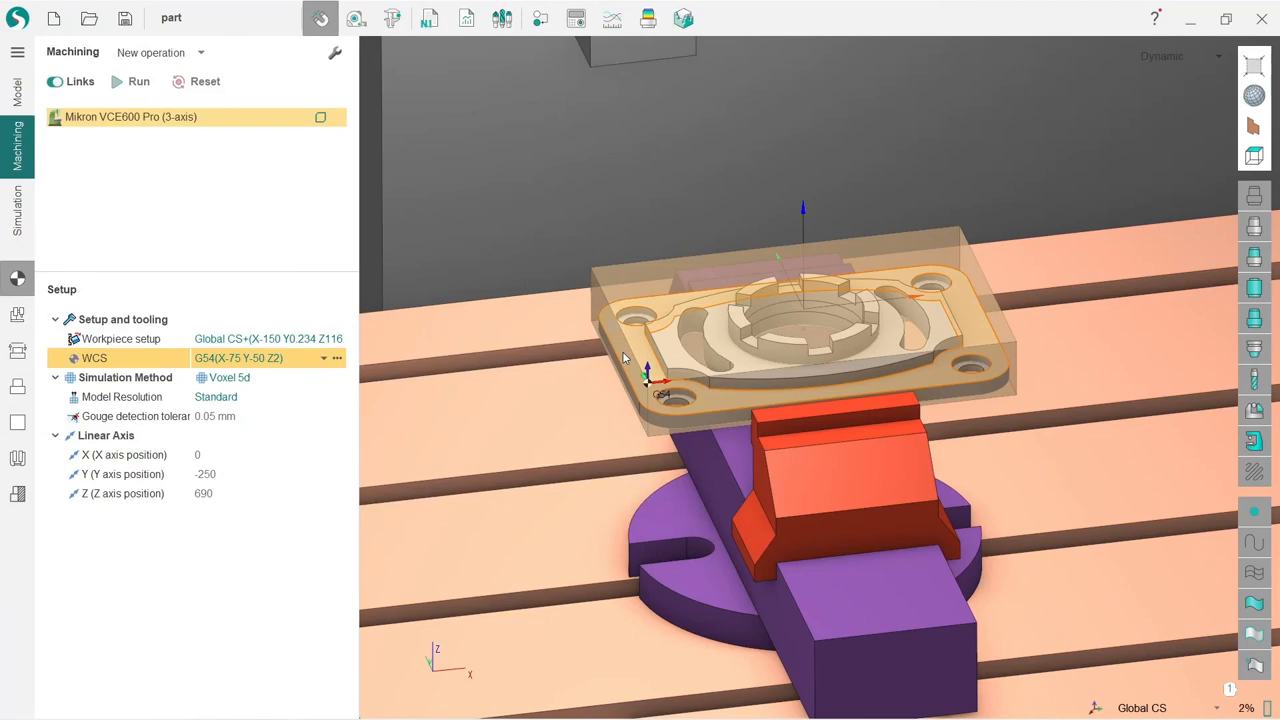
pyautogui.moveTo(625, 355)
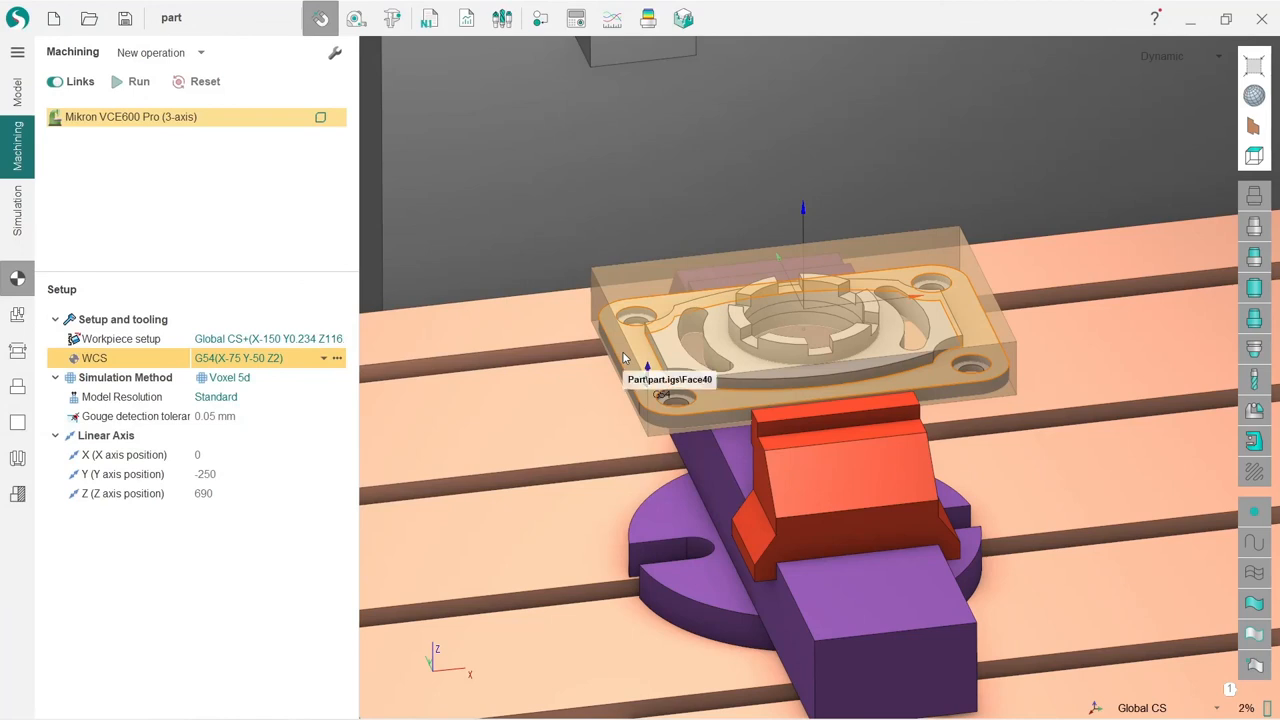